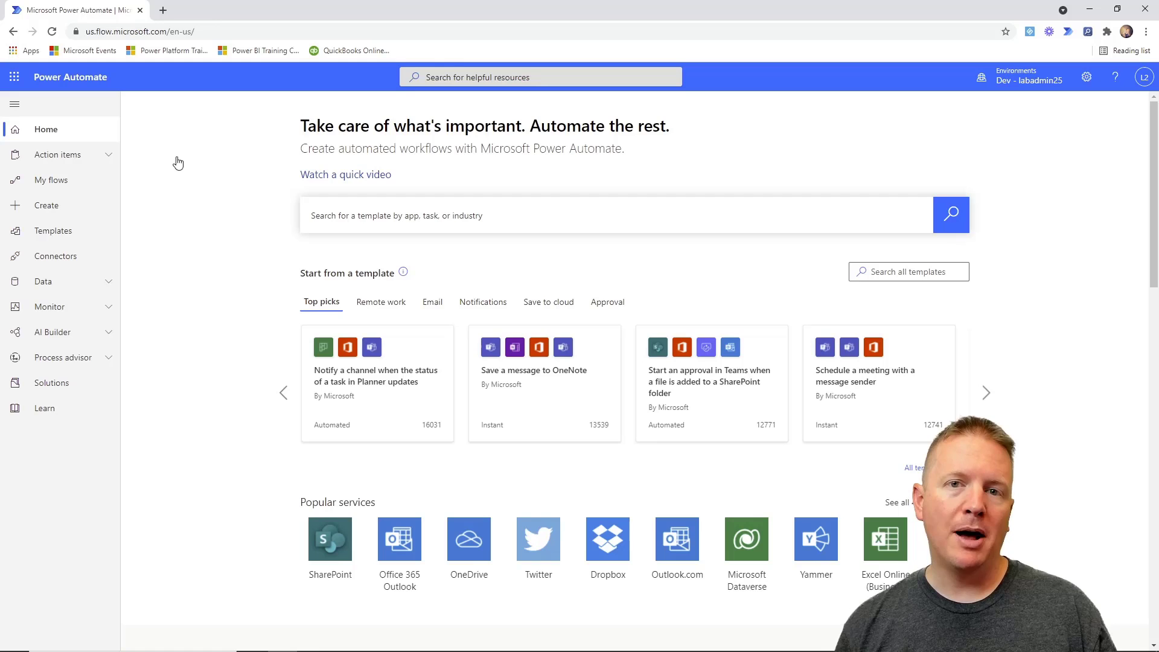
{"action": "mouse_move", "coordinate": [177, 115]}
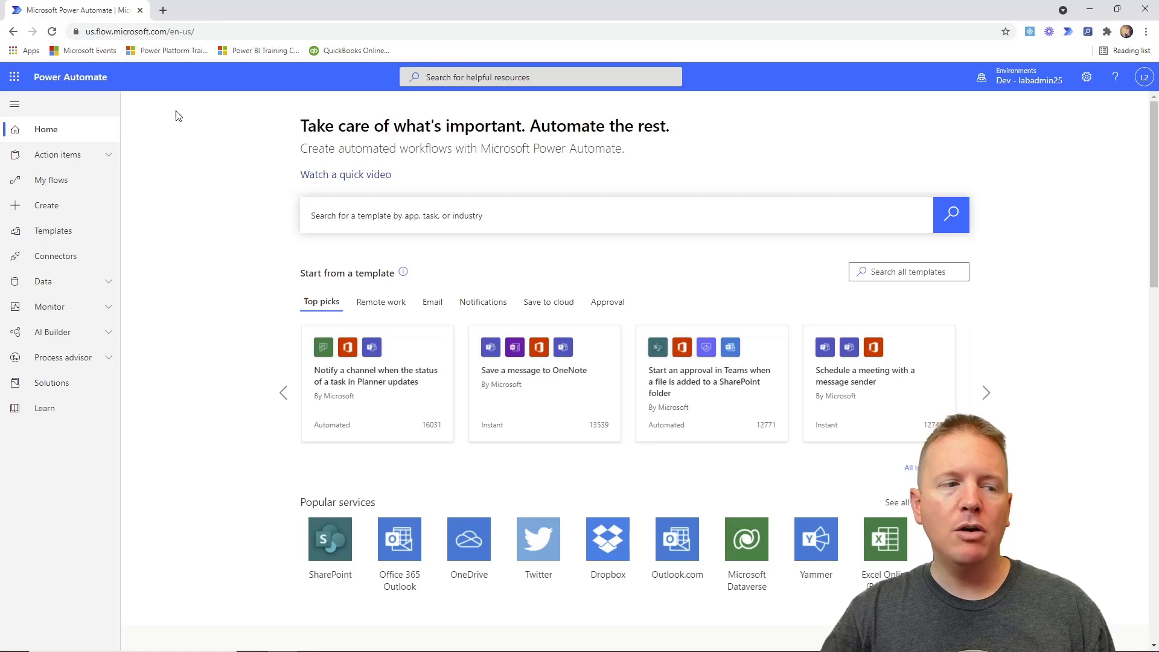
{"action": "mouse_move", "coordinate": [51, 179]}
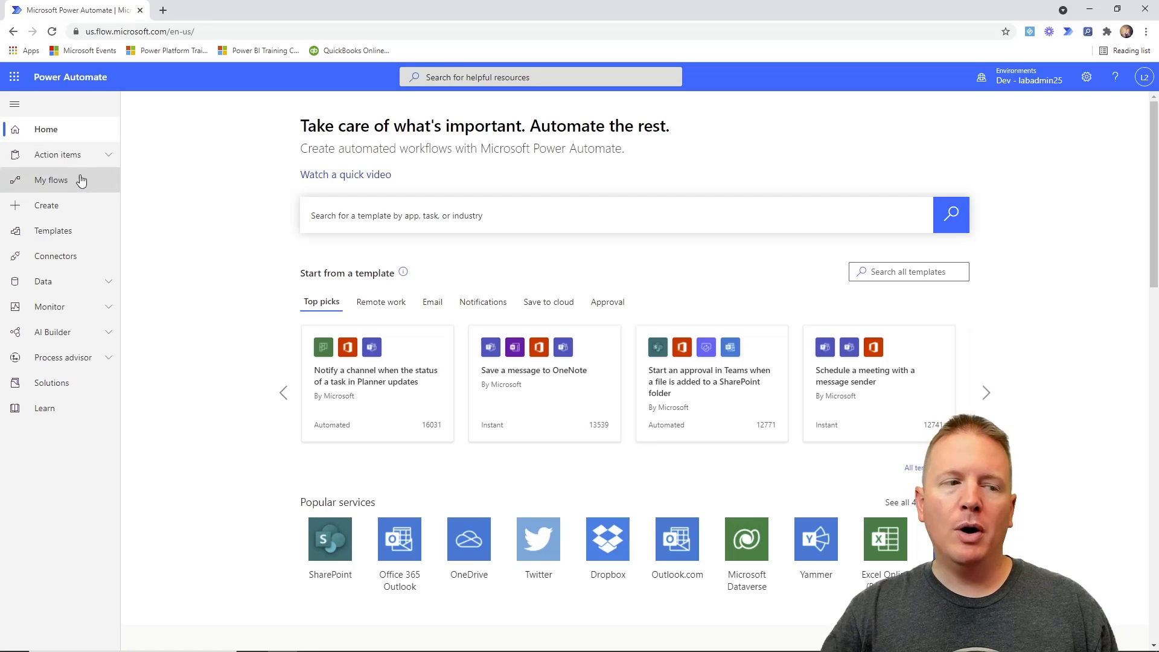
- Open the My flows page, showing an empty Cloud flows list
{"action": "left_click", "coordinate": [51, 180]}
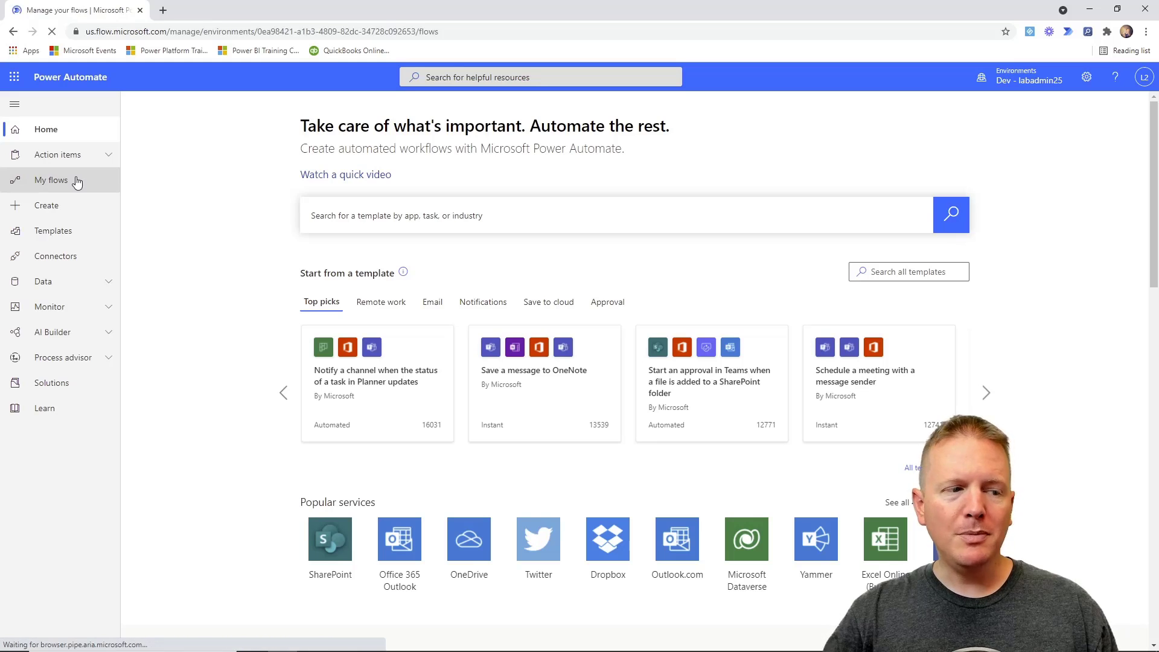
{"action": "left_click", "coordinate": [52, 179]}
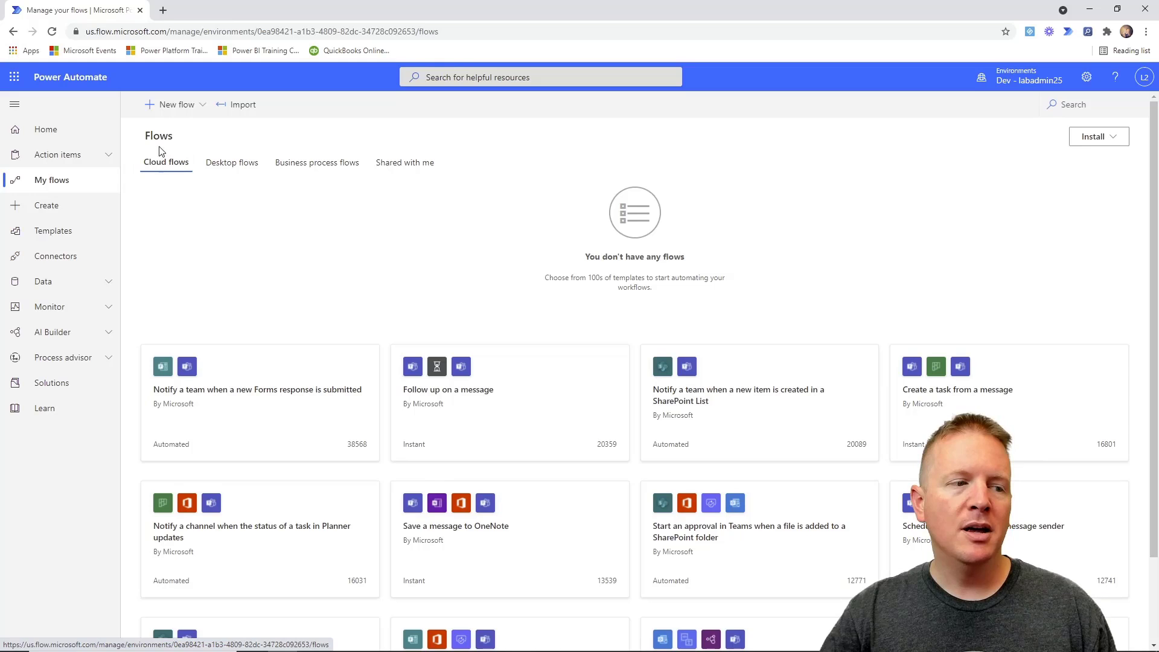
- Start an instant cloud flow named 'Add new Accounts Cloud Flow' with the 'Manually trigger a flow' trigger
{"action": "left_click", "coordinate": [175, 104]}
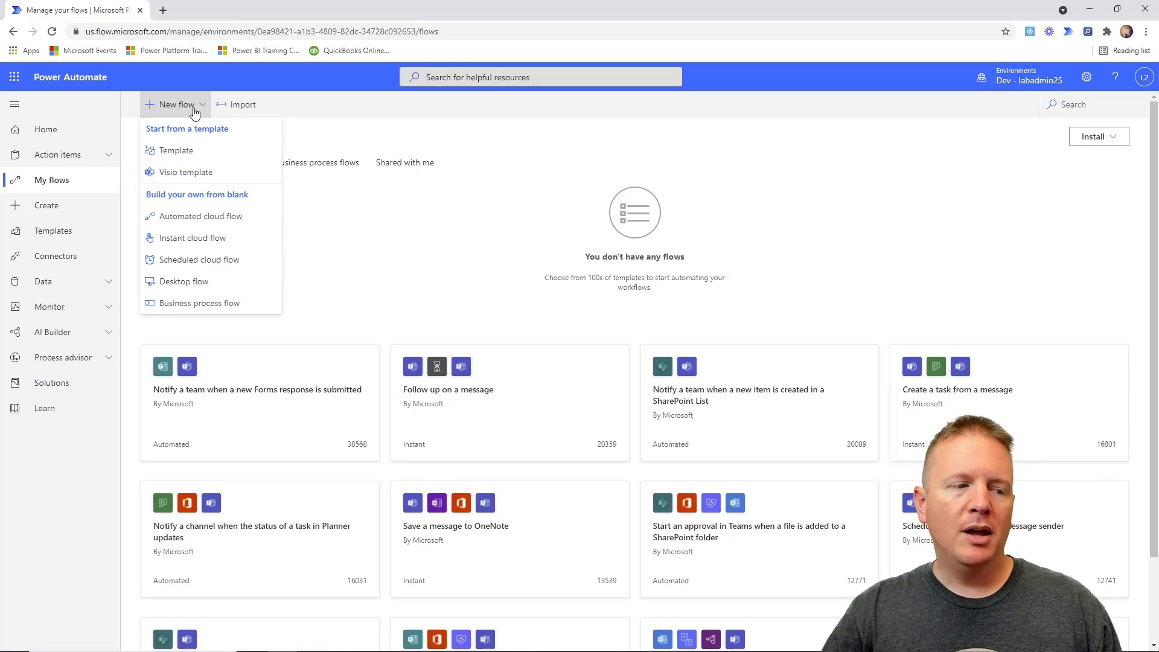
{"action": "mouse_move", "coordinate": [193, 237]}
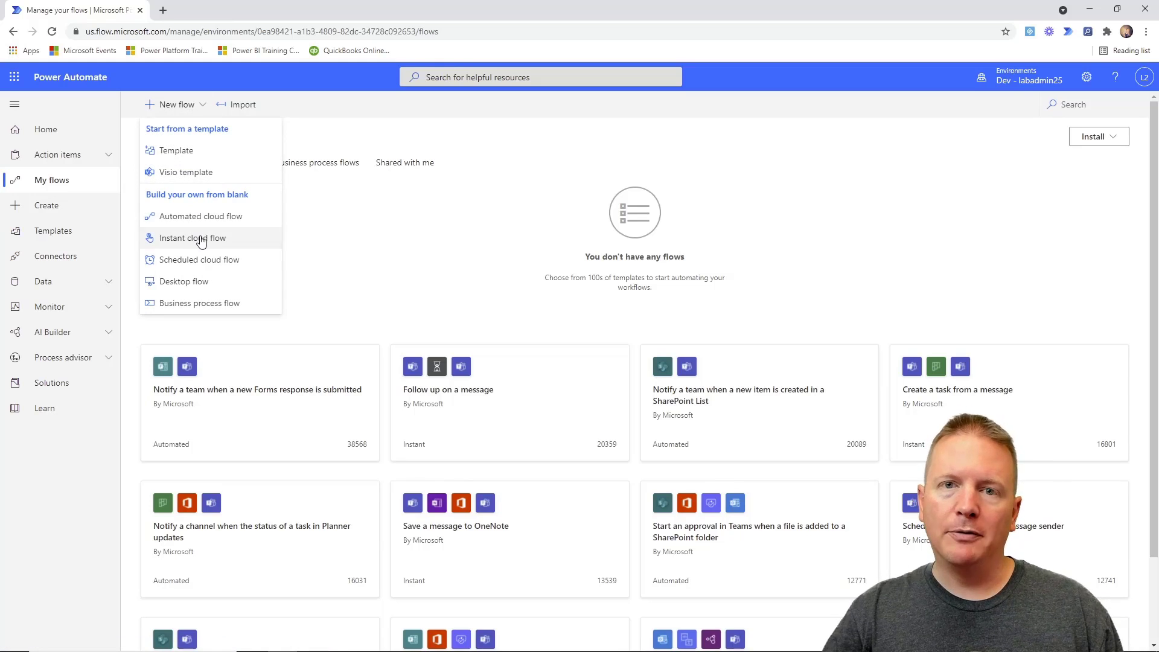
{"action": "left_click", "coordinate": [194, 237]}
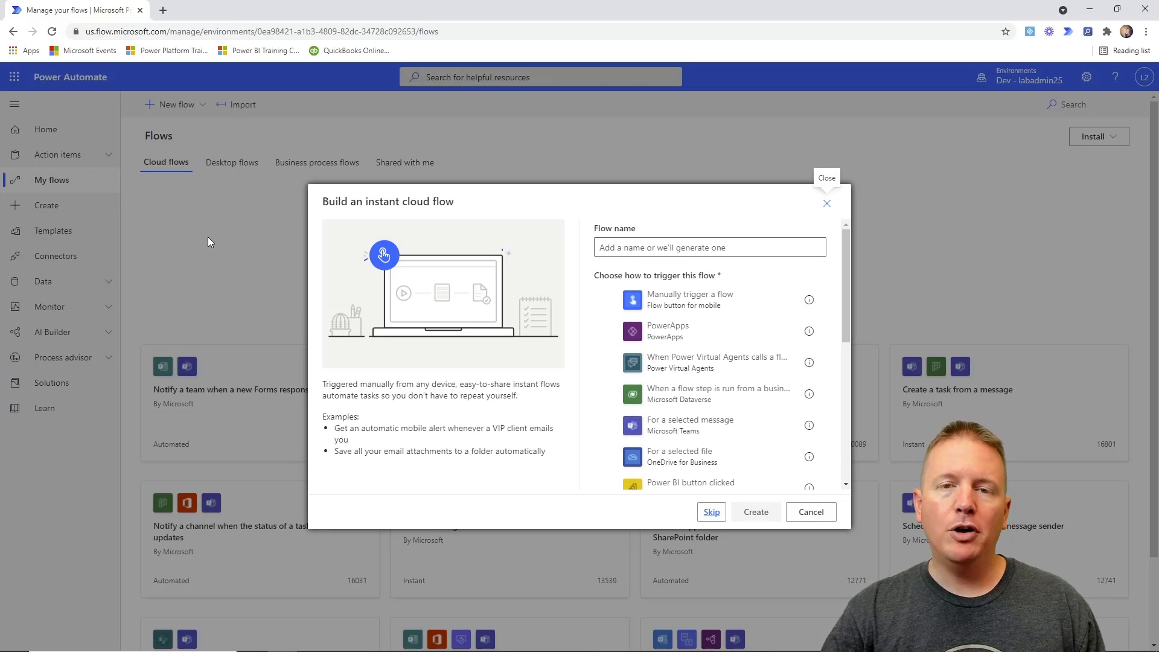
{"action": "mouse_move", "coordinate": [603, 266]}
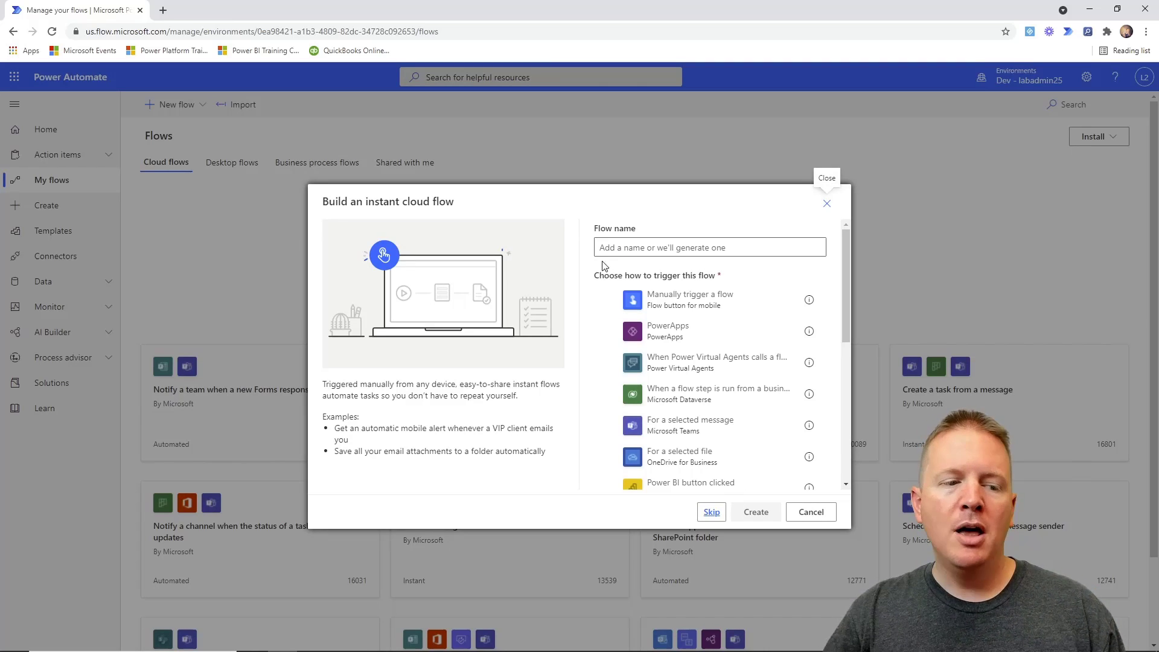
{"action": "left_click", "coordinate": [708, 246]}
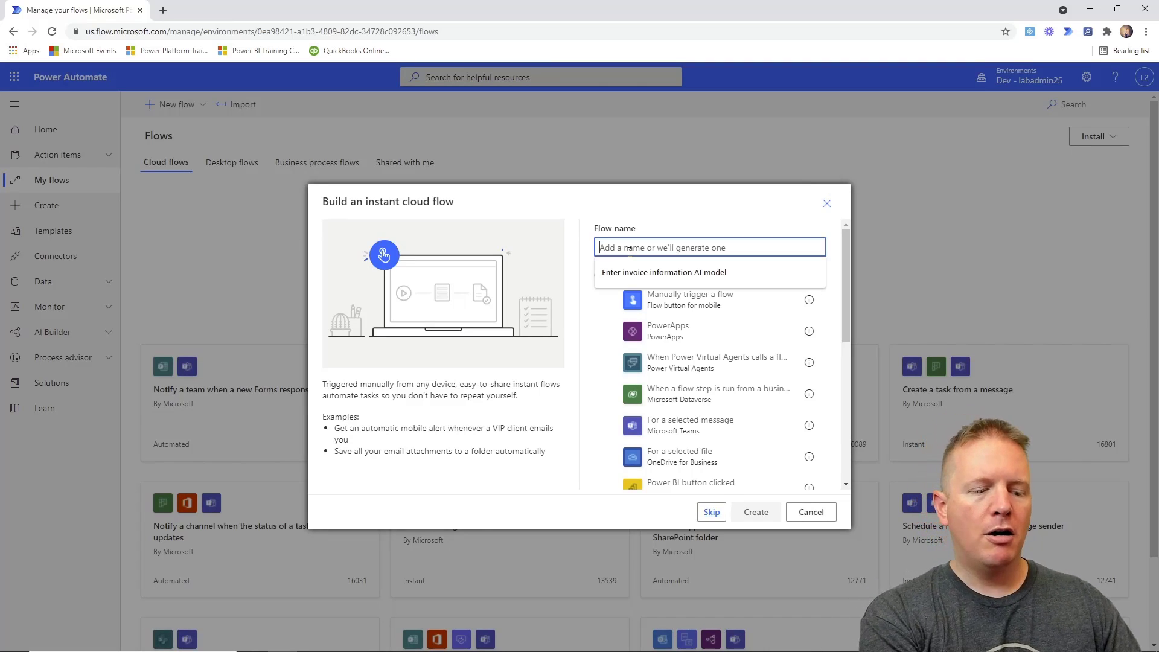
{"action": "type", "text": "Add n"}
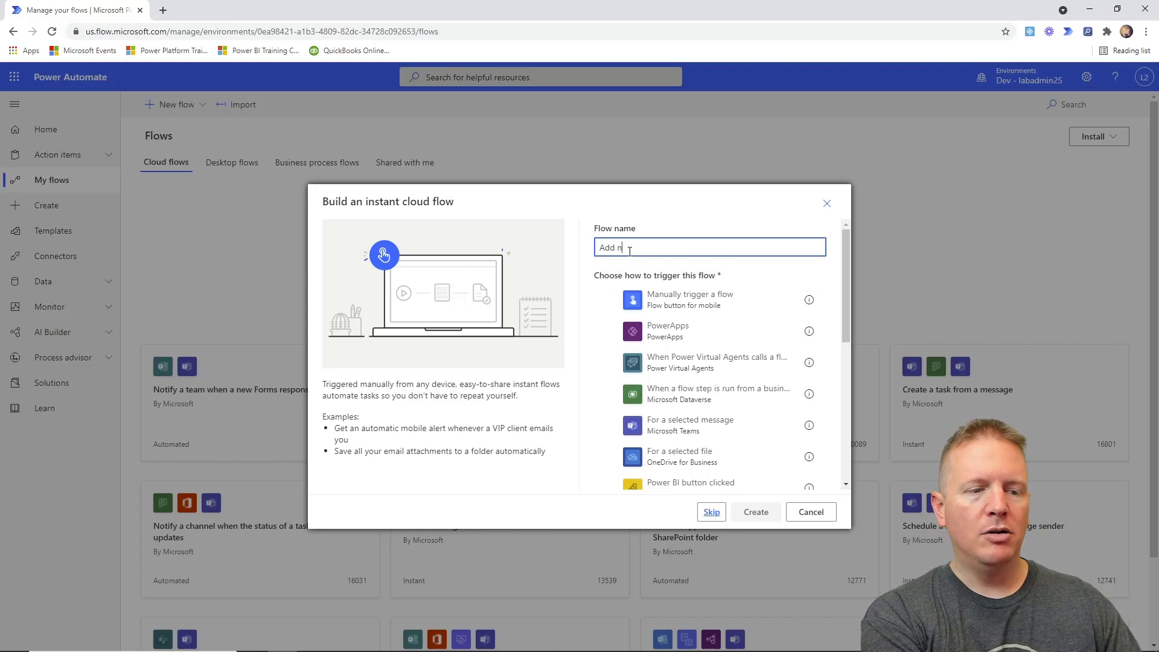
{"action": "type", "text": "ew Acccounts"}
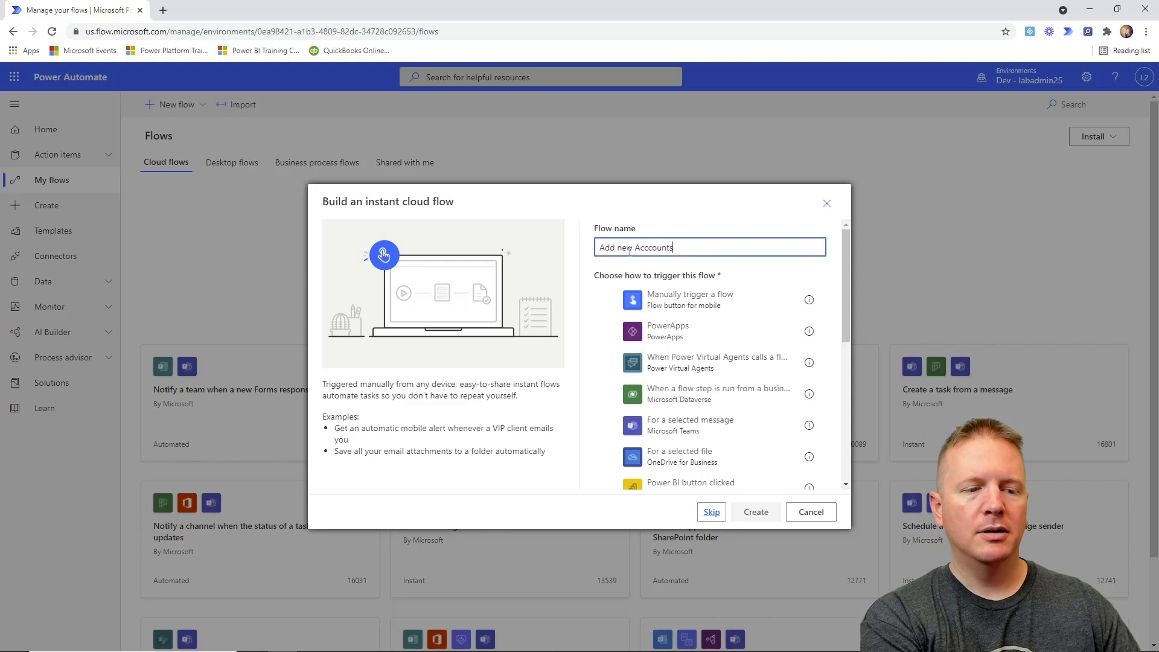
{"action": "key", "text": "Backspace"}
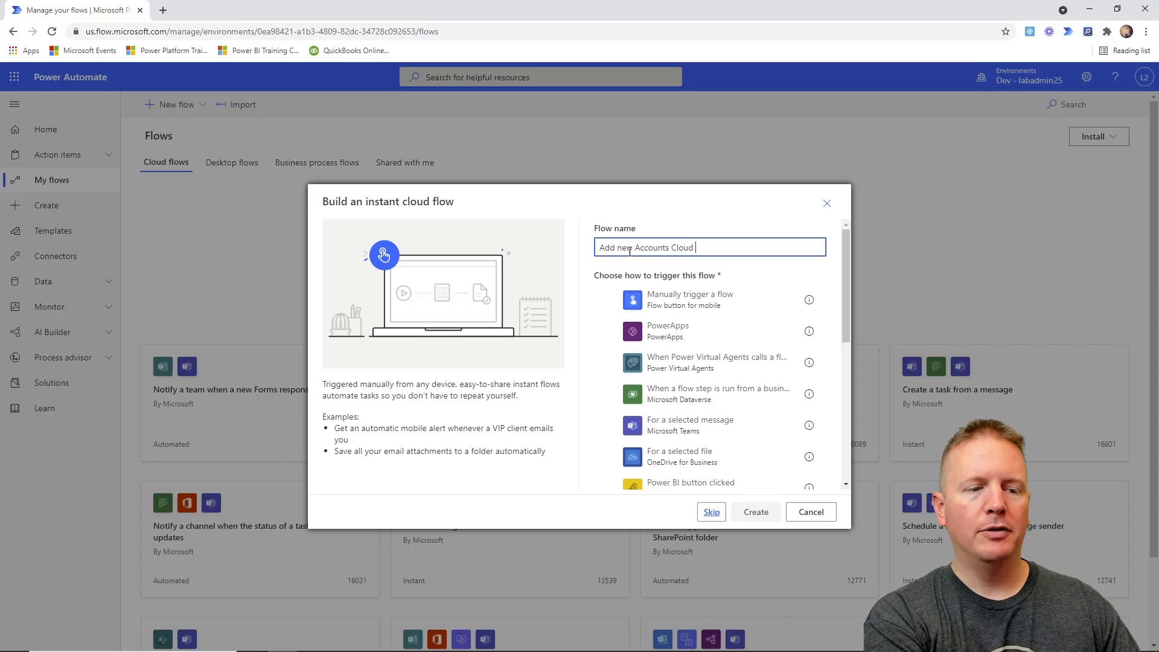
{"action": "type", "text": "Flow"}
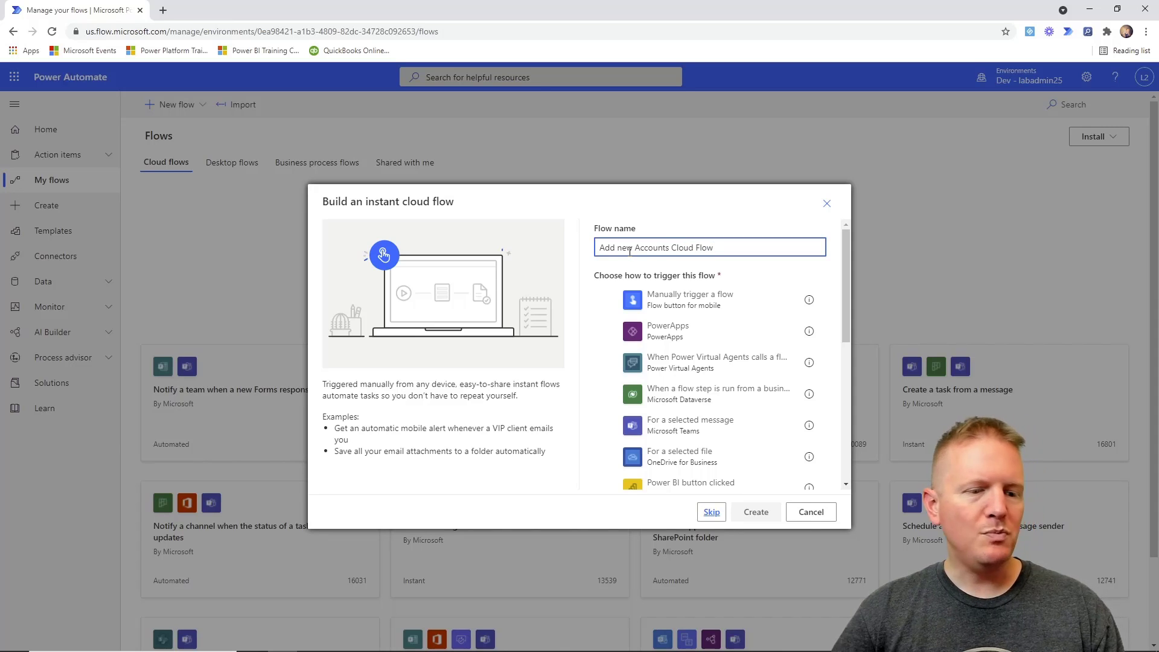
{"action": "mouse_move", "coordinate": [663, 304]}
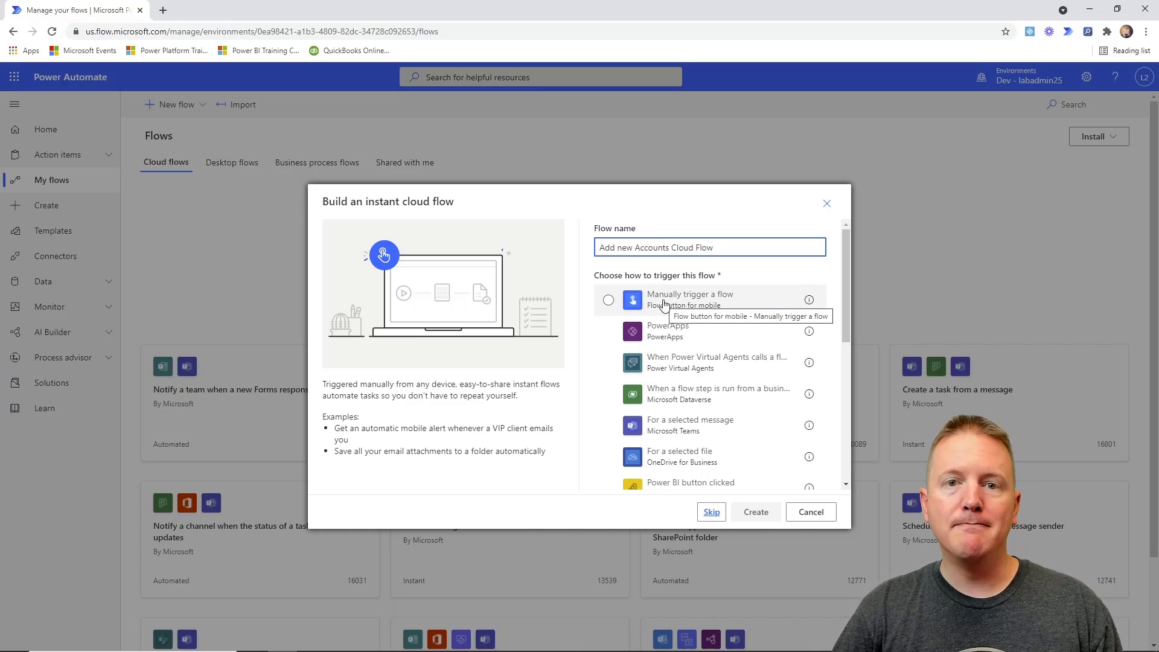
{"action": "left_click", "coordinate": [609, 300]}
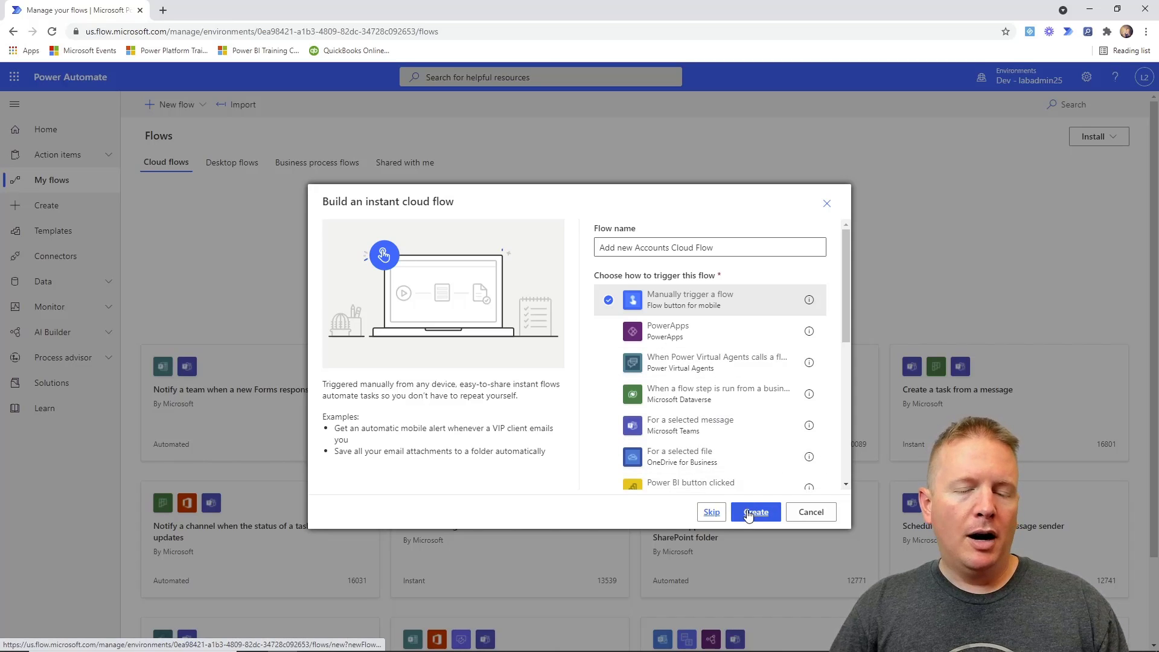
- Create the flow and load the designer with only the manual trigger
{"action": "left_click", "coordinate": [754, 511]}
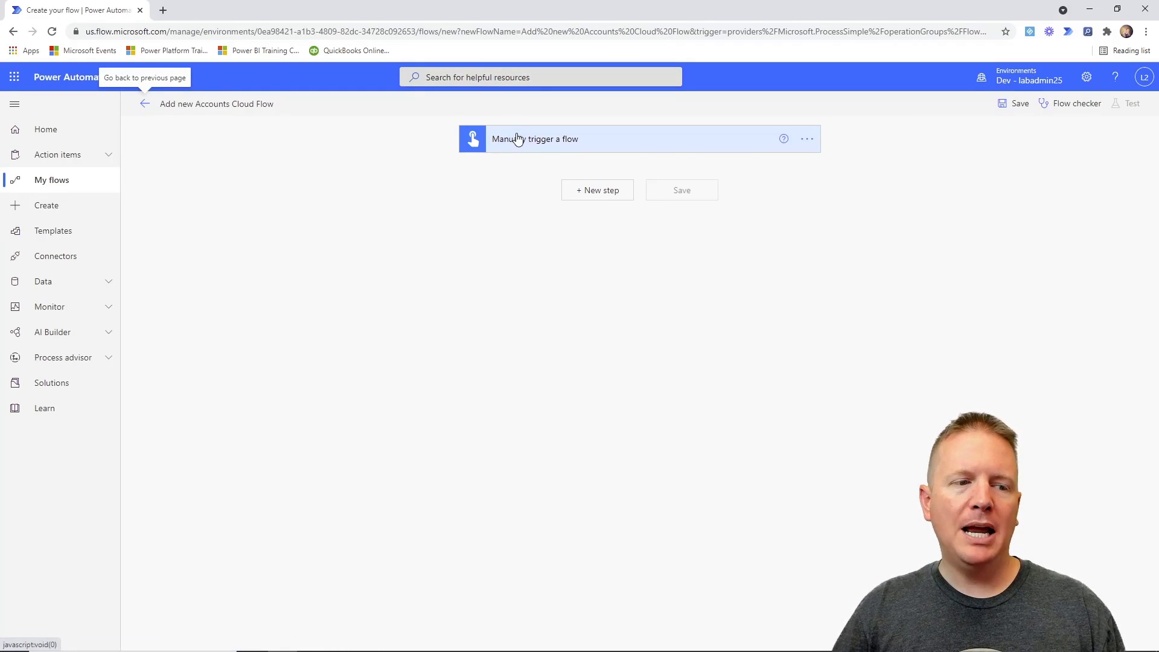
{"action": "mouse_move", "coordinate": [659, 275]}
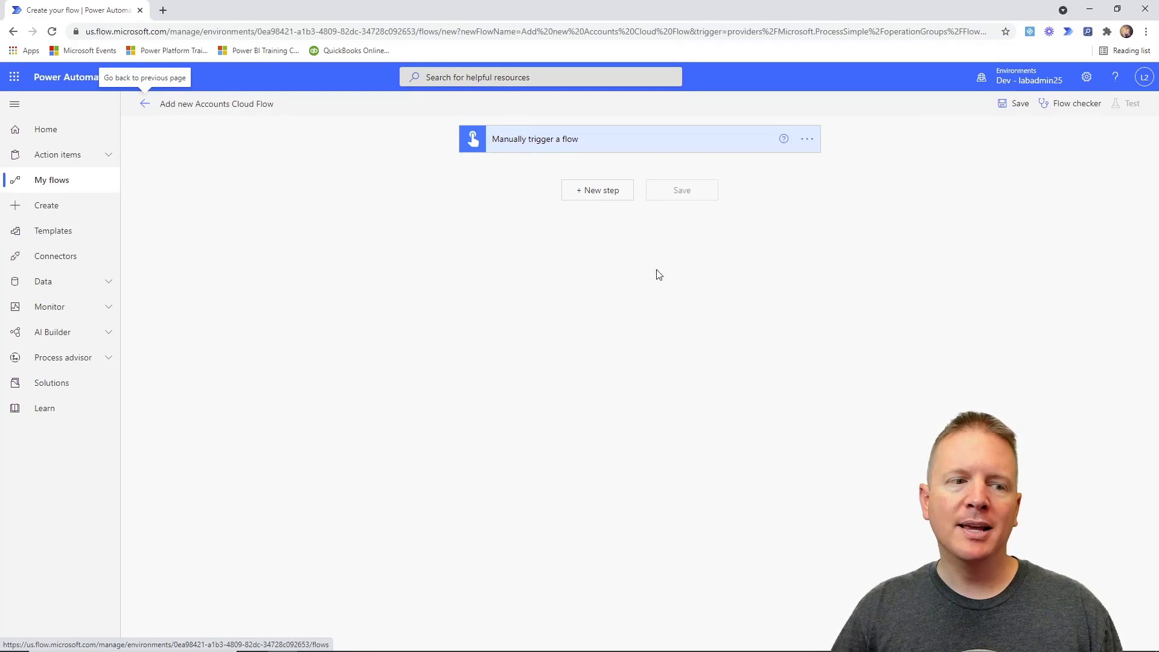
{"action": "mouse_move", "coordinate": [542, 157]}
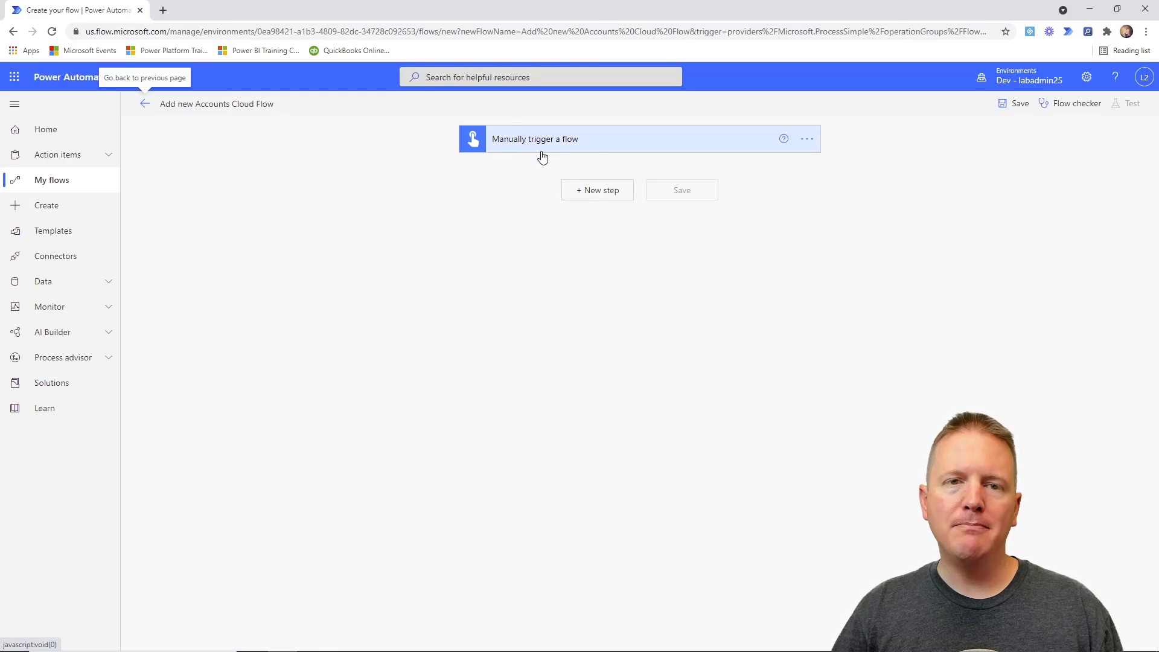
{"action": "mouse_move", "coordinate": [596, 196]}
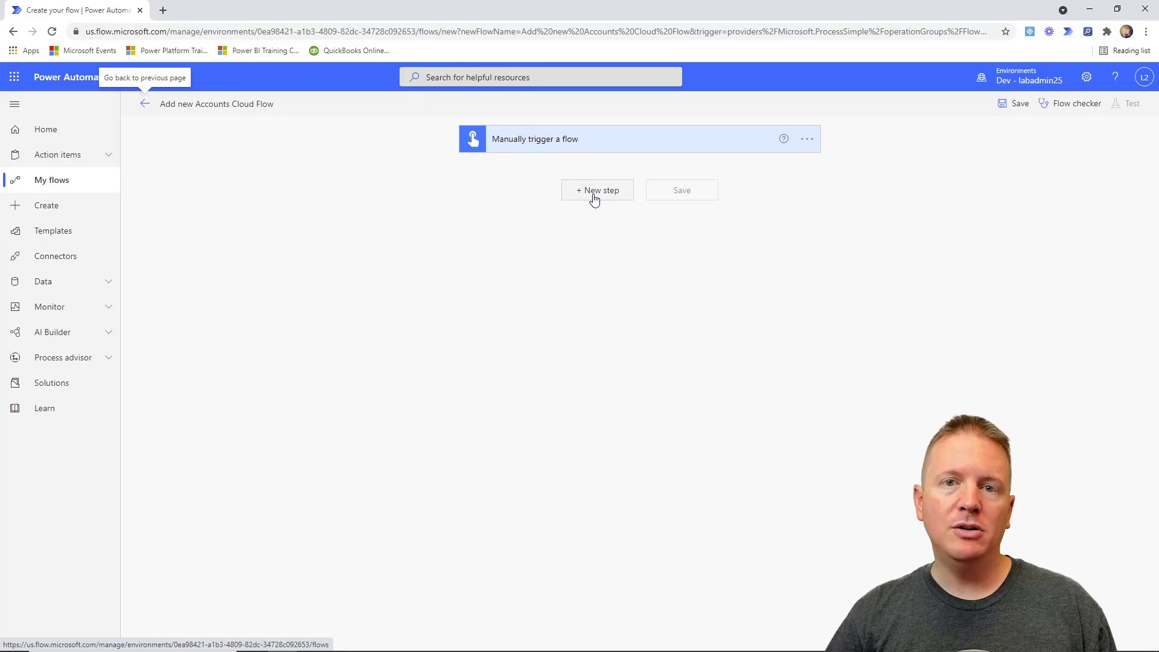
{"action": "mouse_move", "coordinate": [587, 198]}
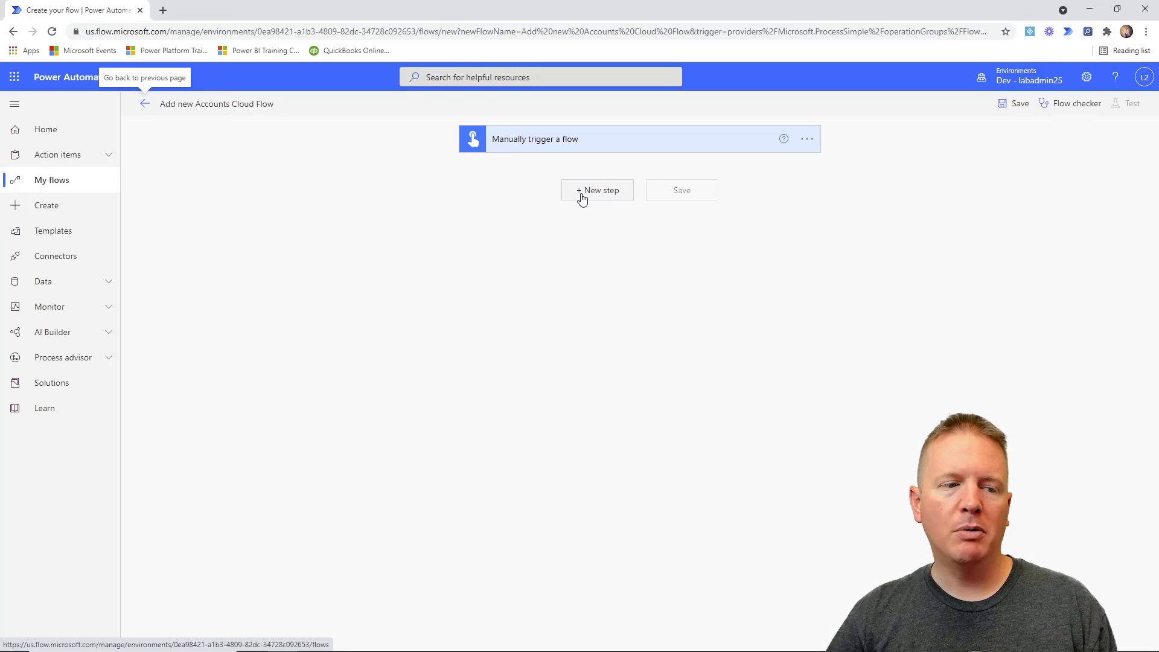
- Add a new step after the trigger and list the Desktop flows connector actions
{"action": "left_click", "coordinate": [596, 190]}
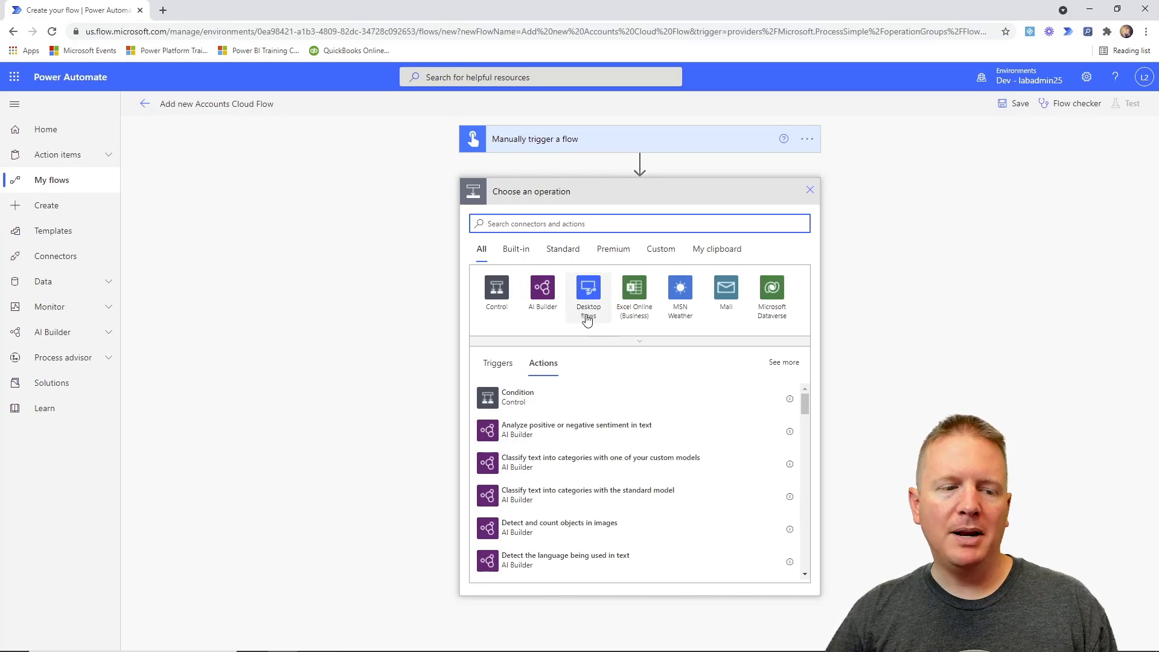
{"action": "mouse_move", "coordinate": [590, 306]}
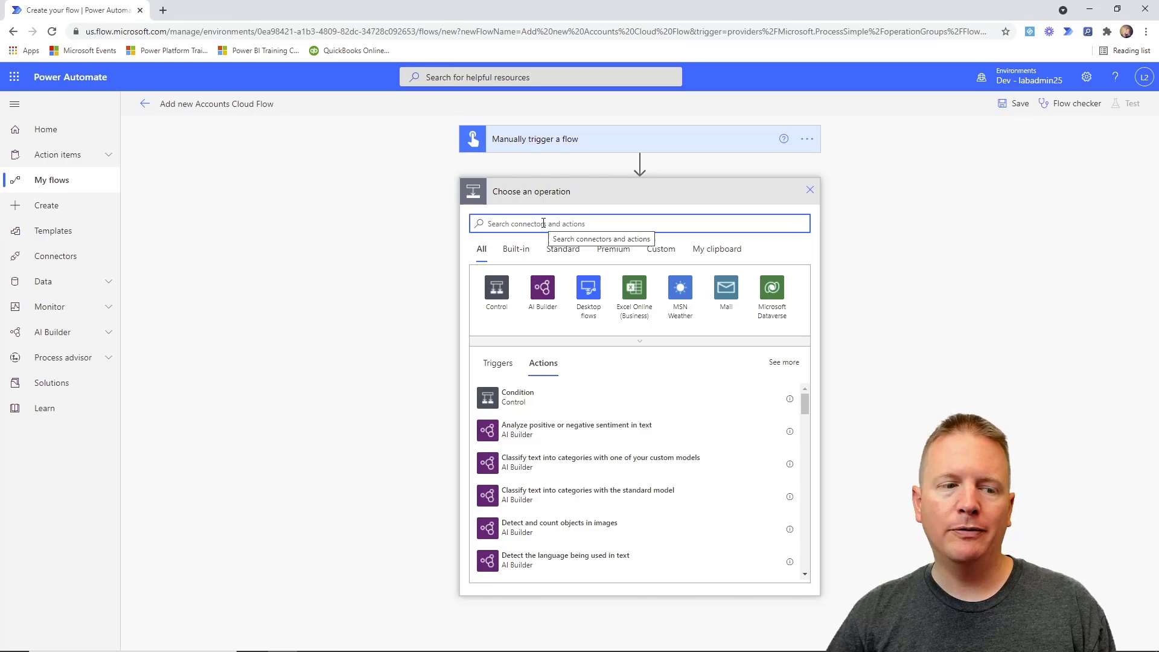
{"action": "mouse_move", "coordinate": [587, 292]}
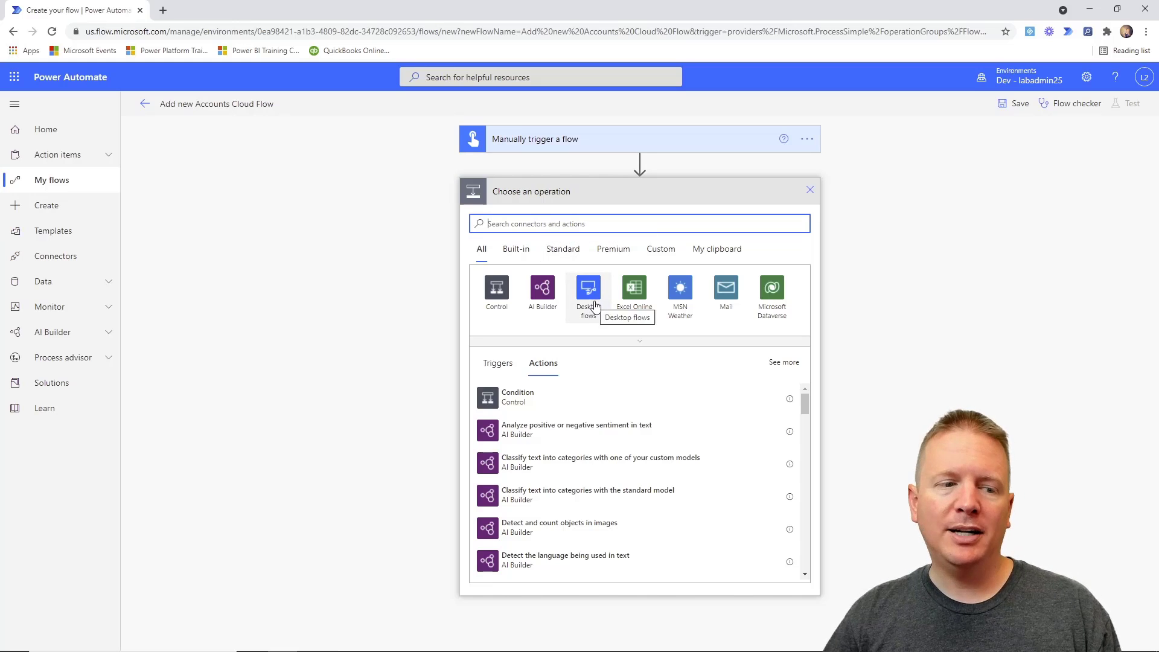
{"action": "left_click", "coordinate": [587, 289]}
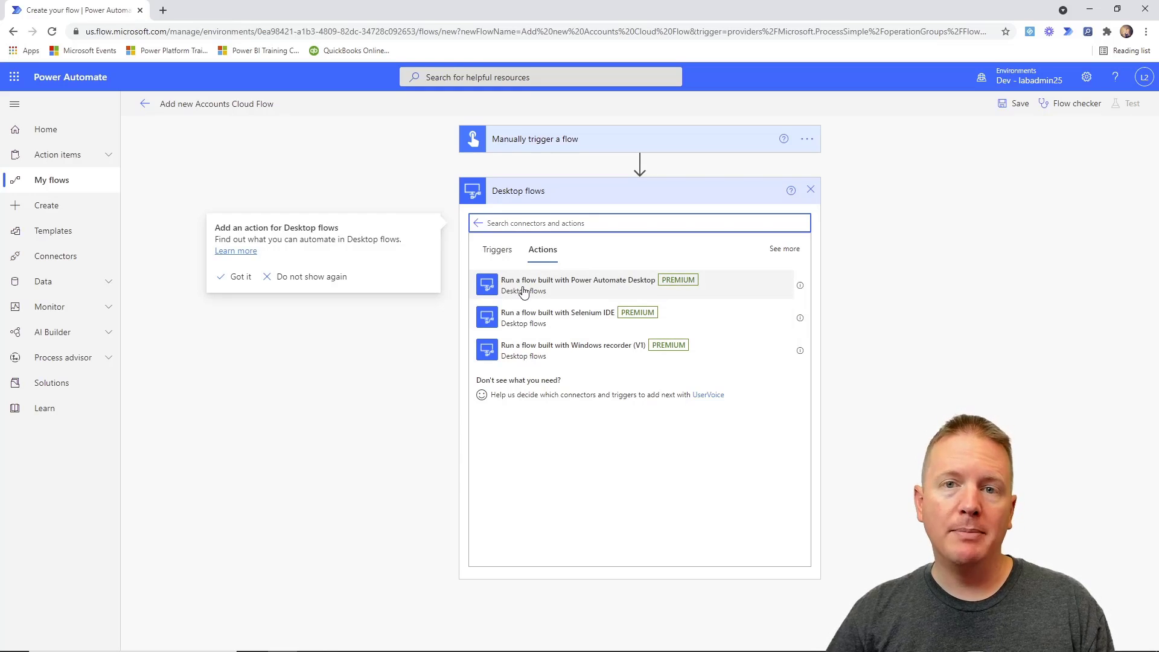
{"action": "mouse_move", "coordinate": [715, 299]}
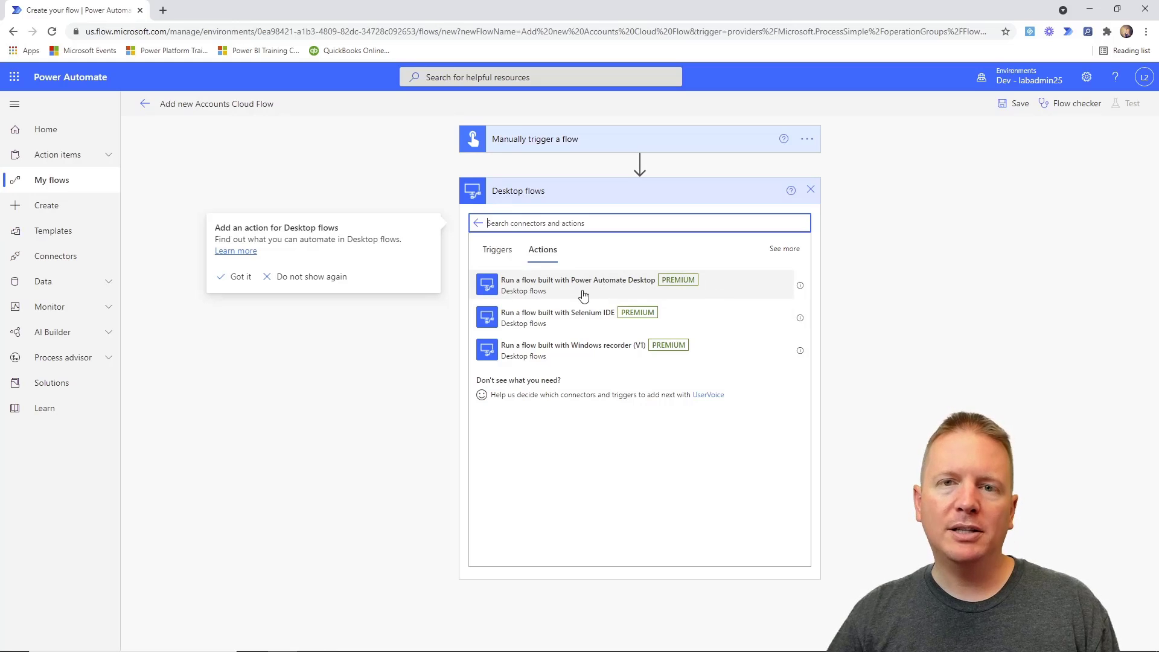
- Add the 'Run a flow built with Power Automate Desktop' action, leaving its desktop flow unselected
{"action": "left_click", "coordinate": [578, 284]}
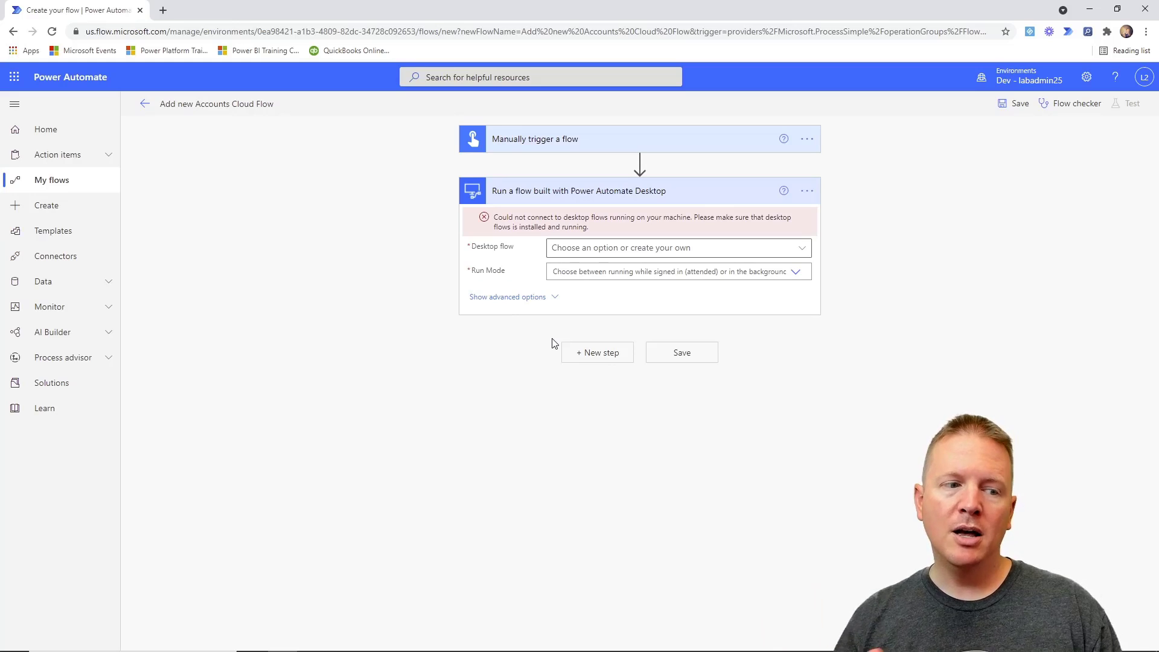
{"action": "mouse_move", "coordinate": [599, 330]}
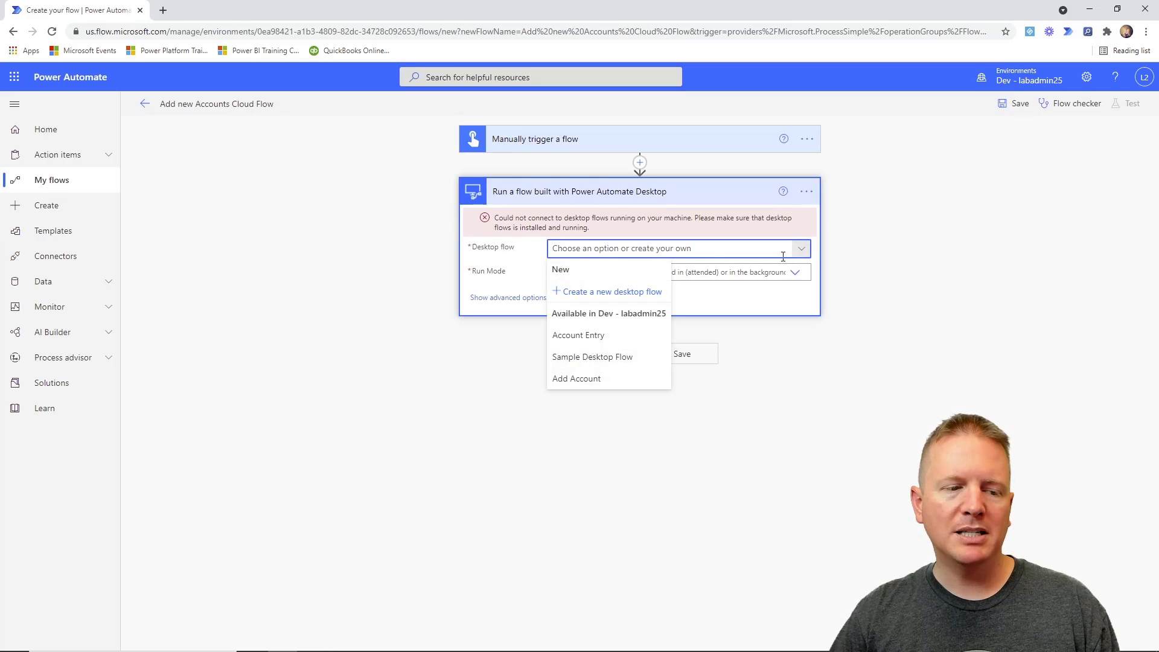
{"action": "mouse_move", "coordinate": [622, 316]}
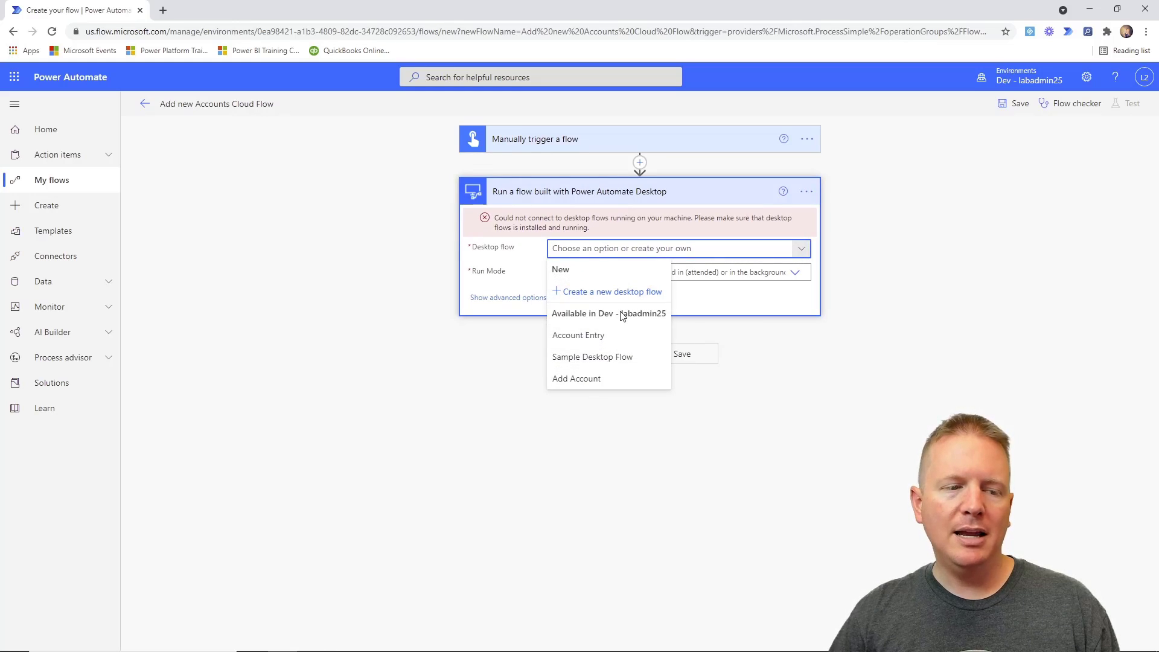
{"action": "left_click", "coordinate": [806, 191]}
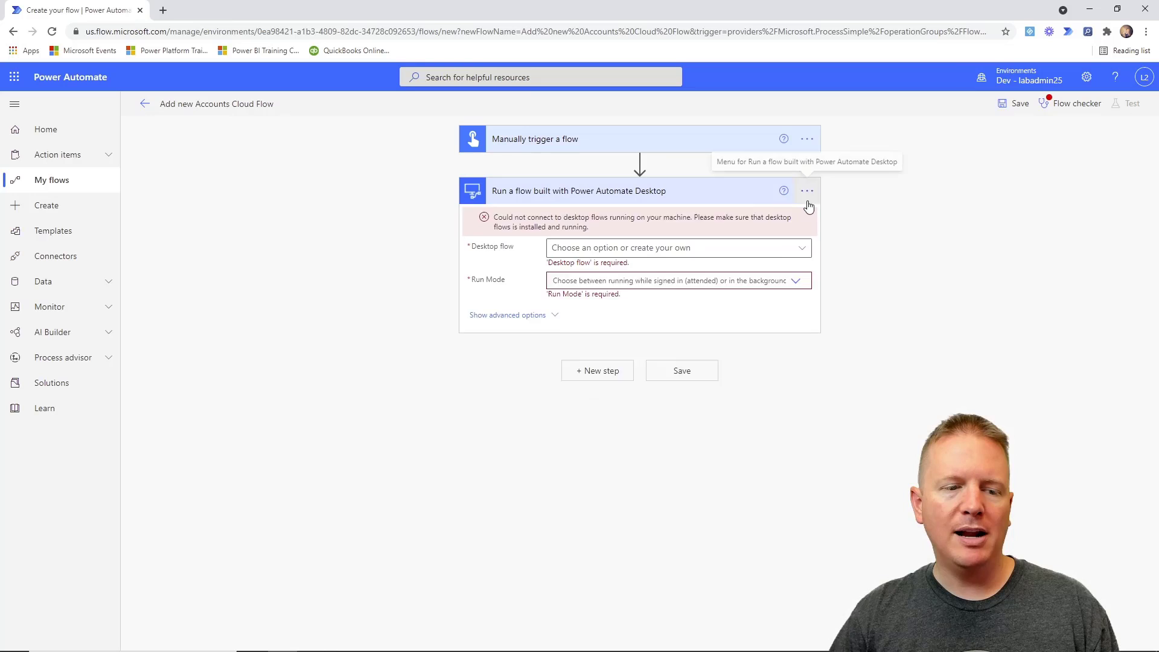
{"action": "left_click", "coordinate": [807, 191]}
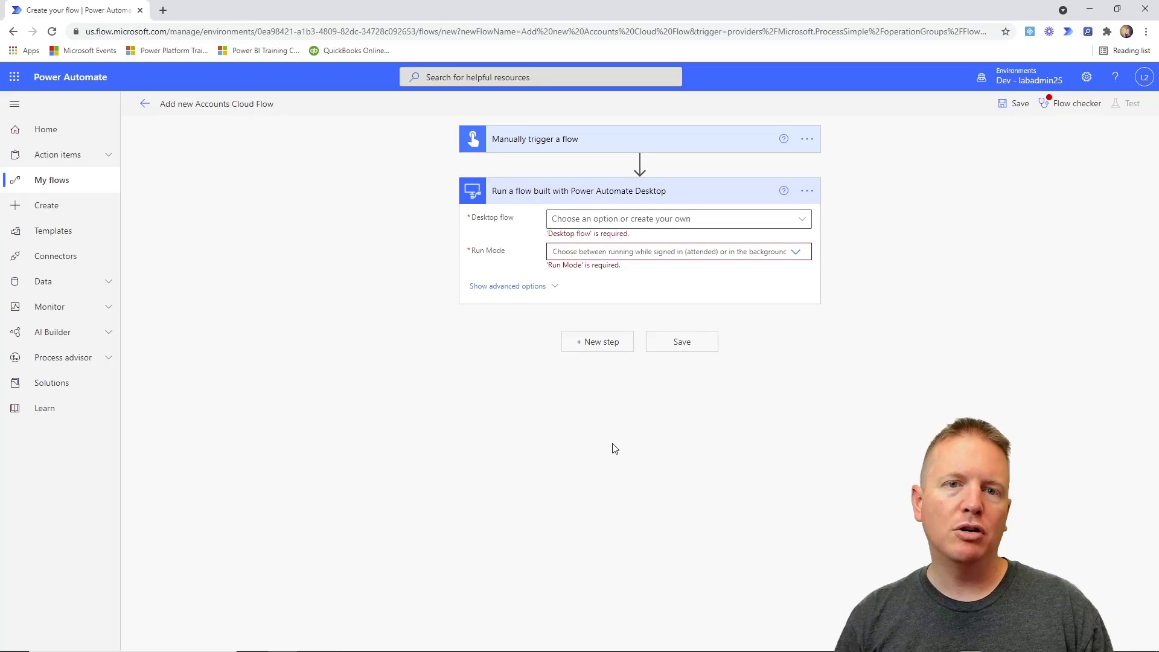
{"action": "mouse_move", "coordinate": [558, 530]}
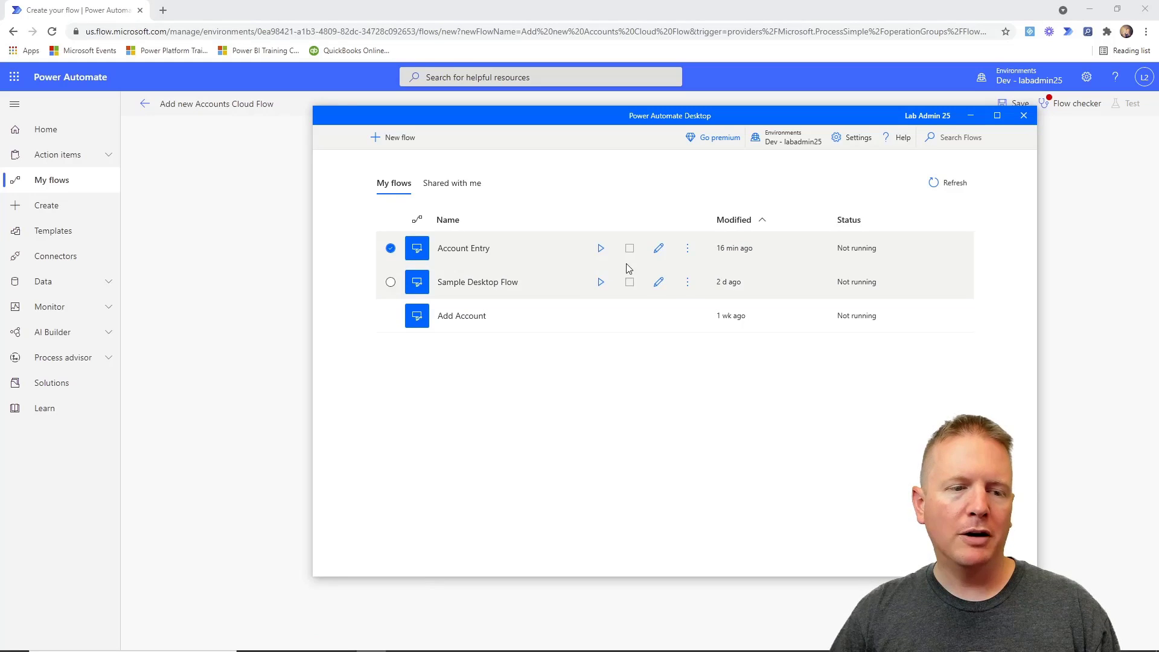
{"action": "mouse_move", "coordinate": [601, 248]}
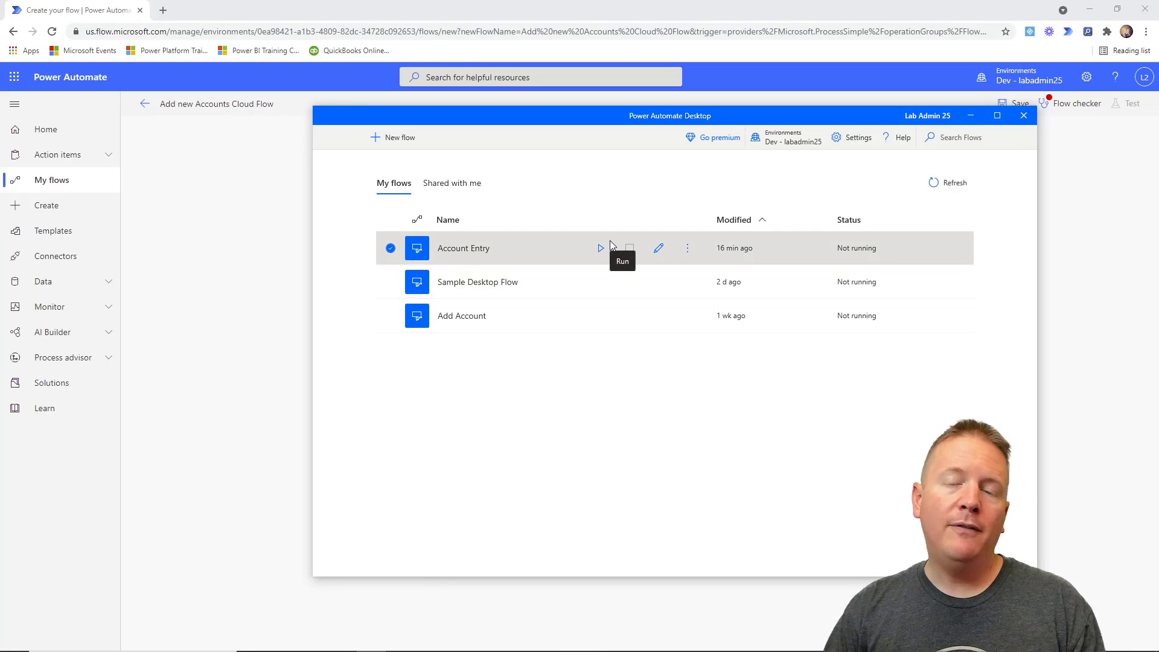
{"action": "mouse_move", "coordinate": [673, 234]}
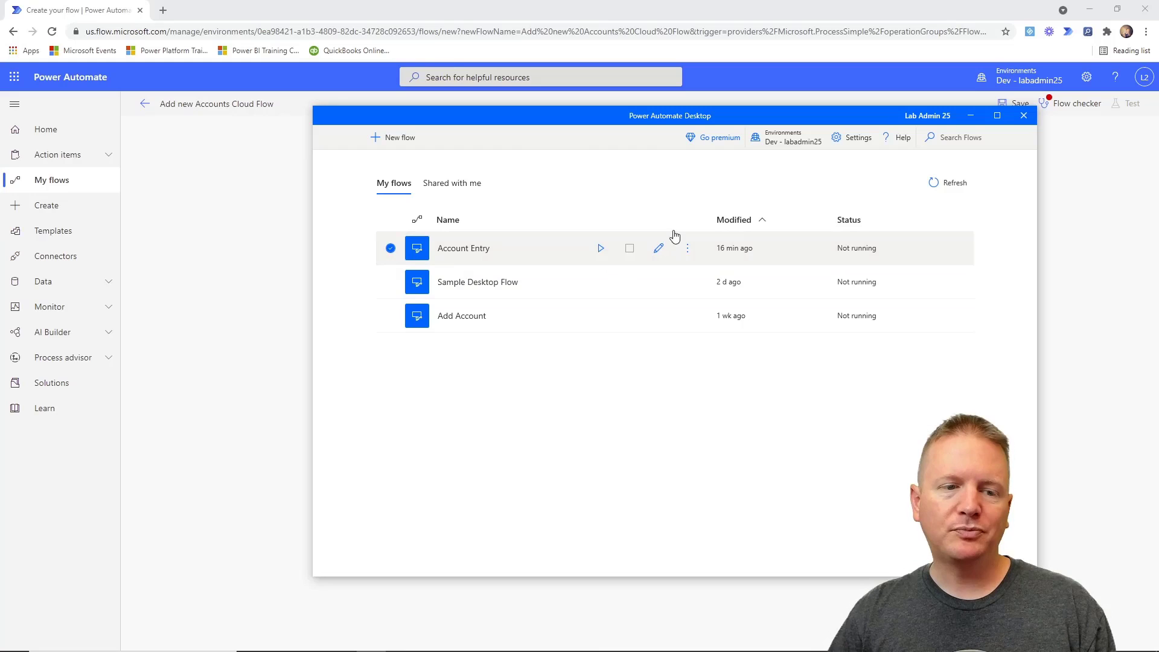
{"action": "left_click", "coordinate": [850, 137]}
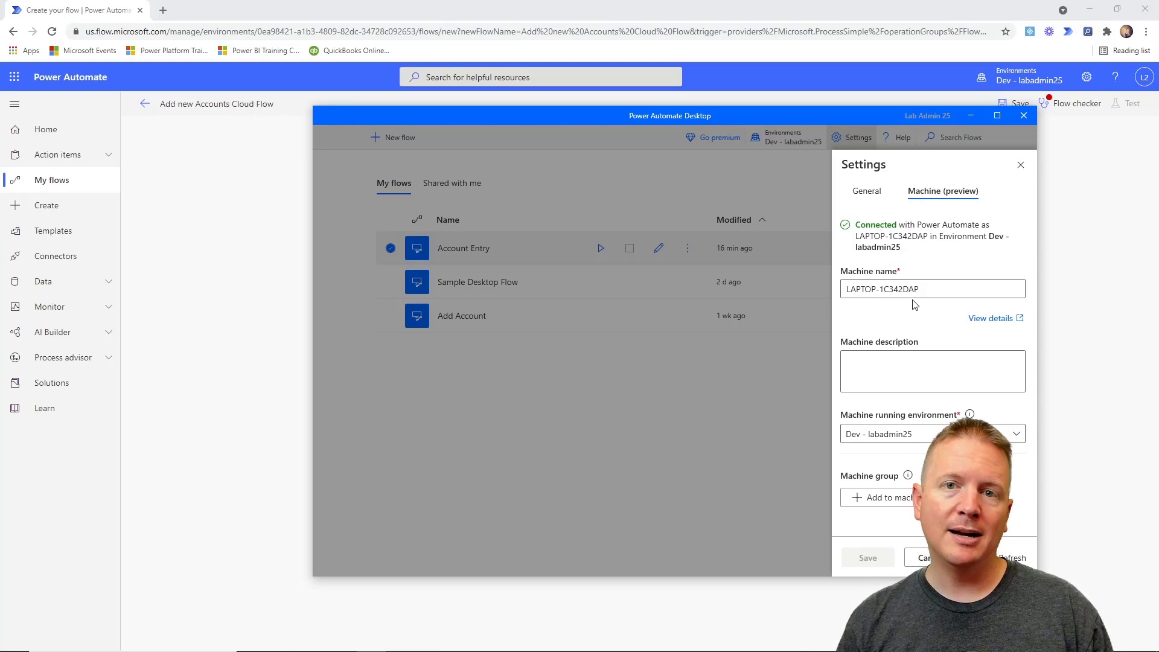
{"action": "mouse_move", "coordinate": [1076, 145]}
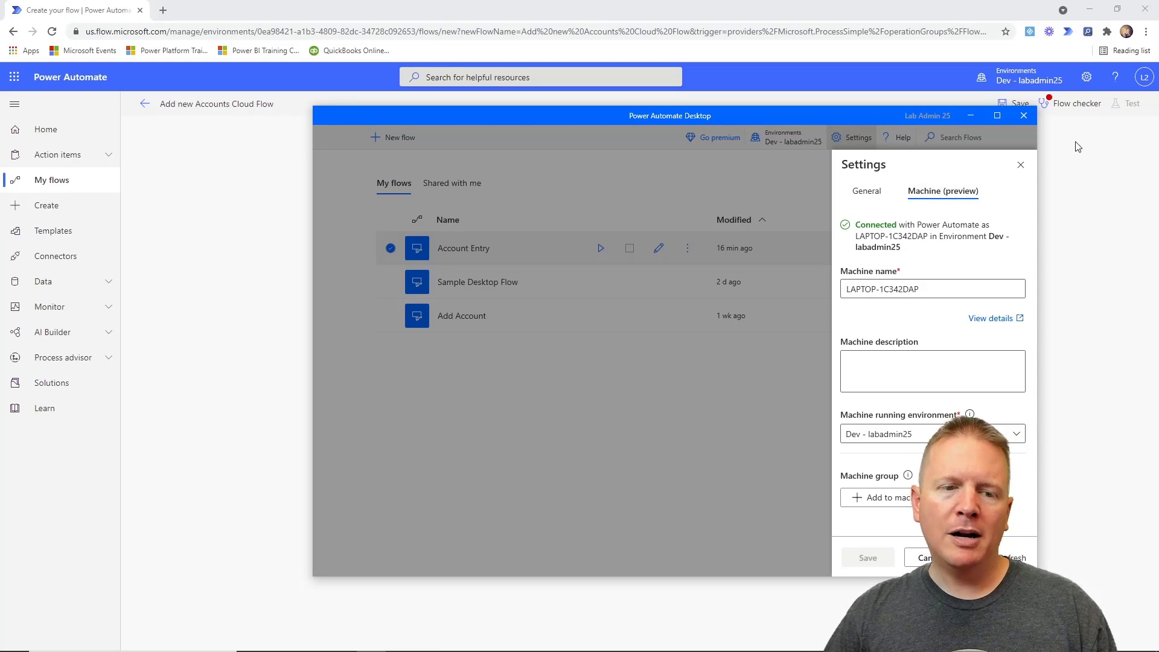
{"action": "left_click", "coordinate": [1021, 164]}
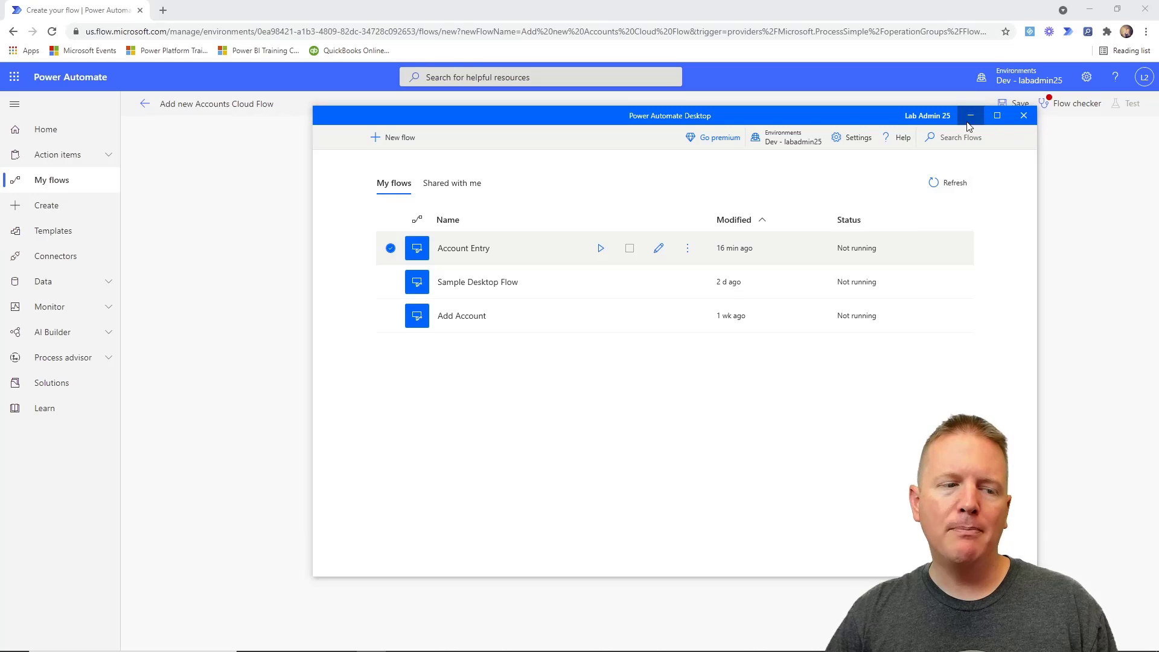
{"action": "left_click", "coordinate": [970, 115]}
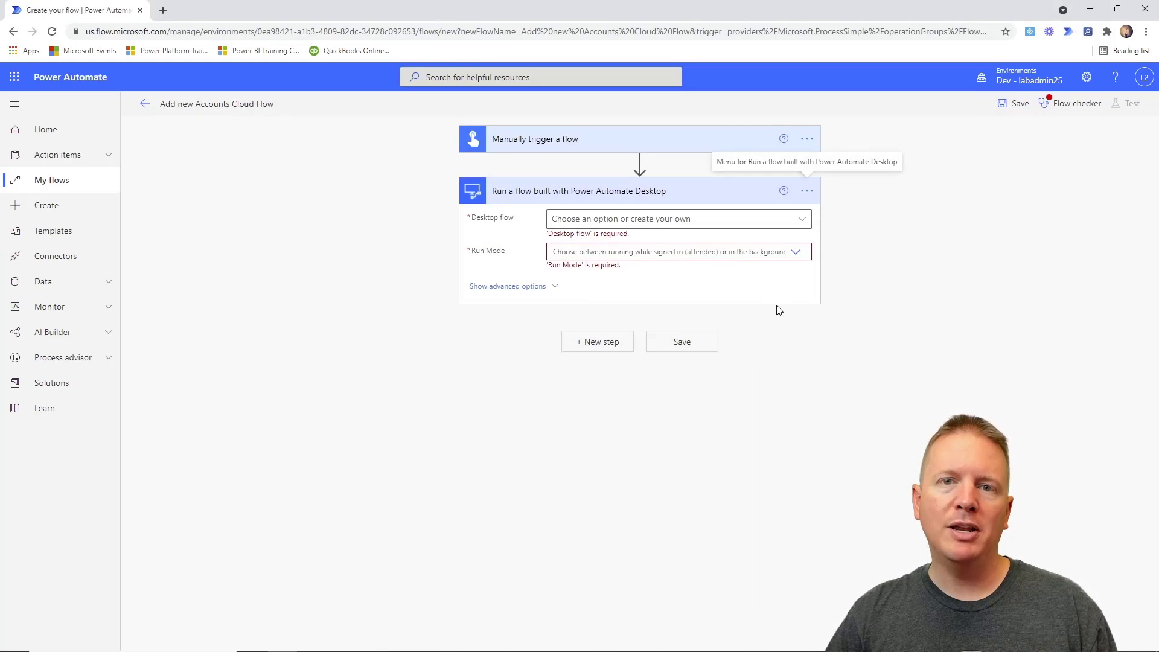
- Set the desktop action to run Account Entry in 'Attended - Runs when you're signed in' mode
{"action": "left_click", "coordinate": [801, 218]}
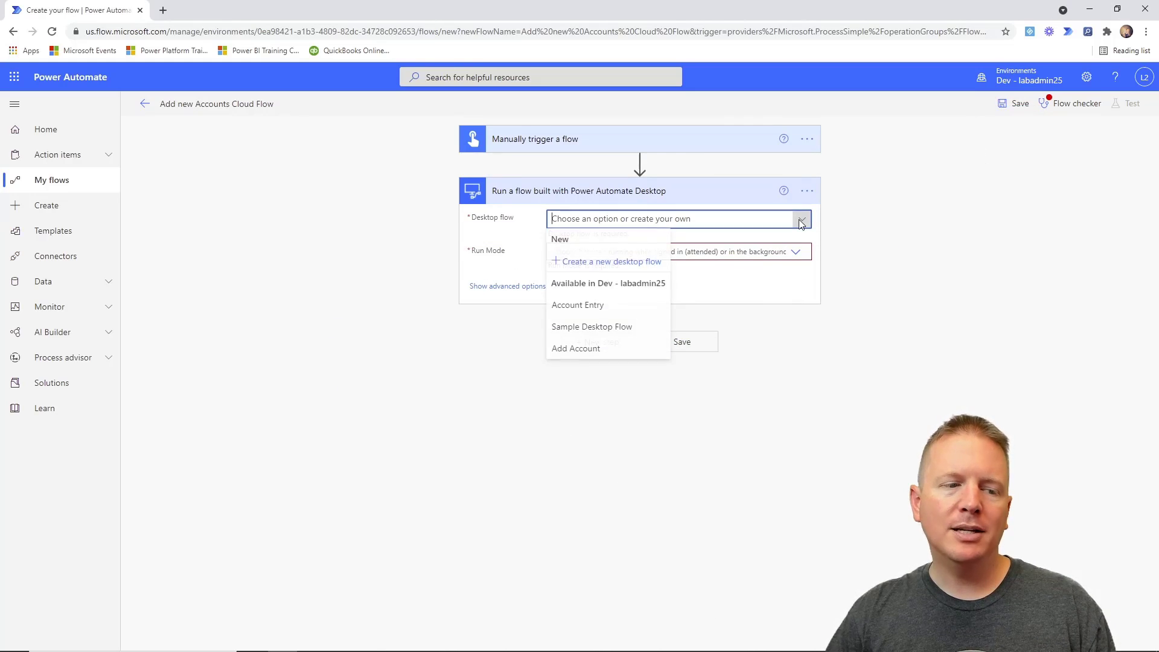
{"action": "mouse_move", "coordinate": [609, 306]}
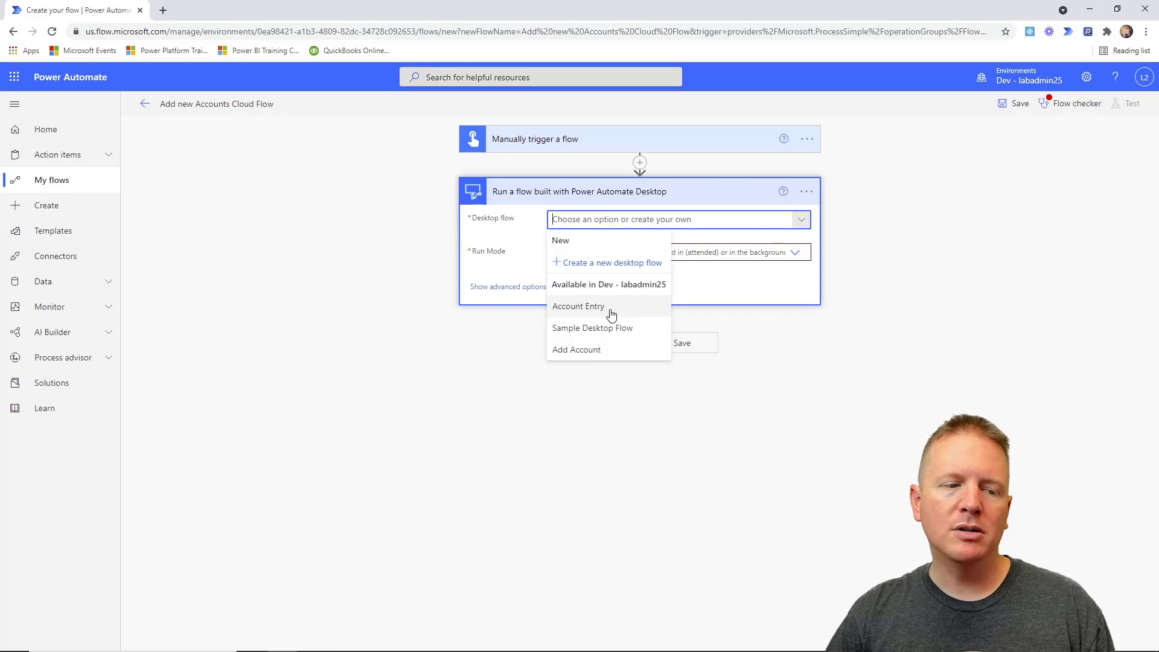
{"action": "left_click", "coordinate": [578, 306]}
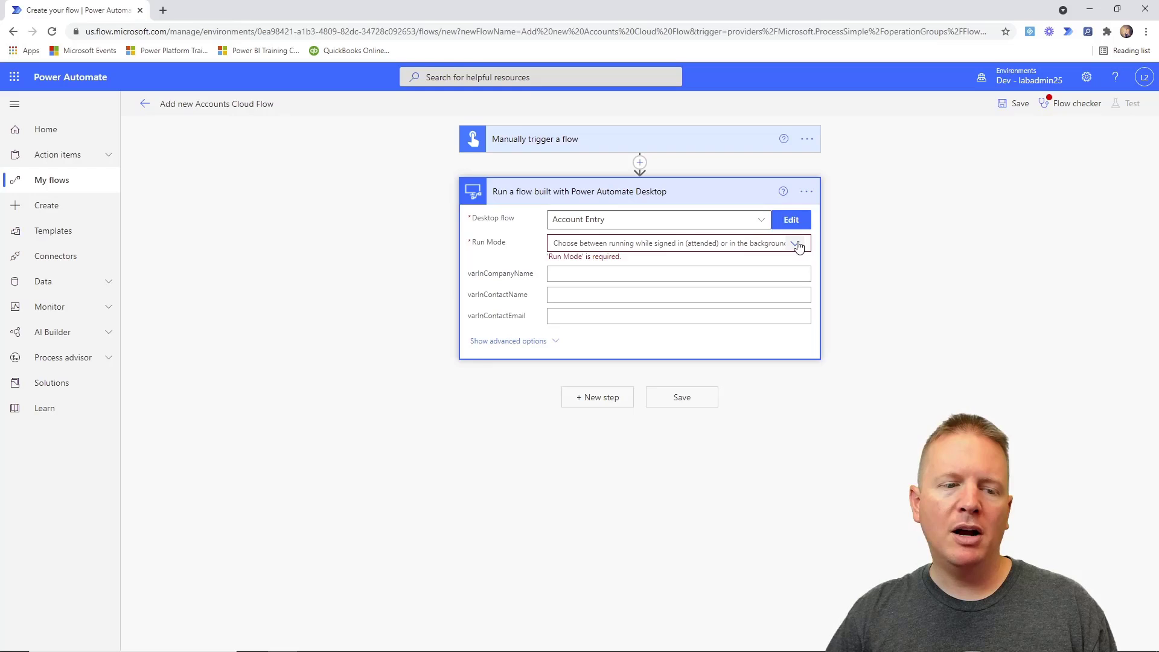
{"action": "left_click", "coordinate": [797, 243]}
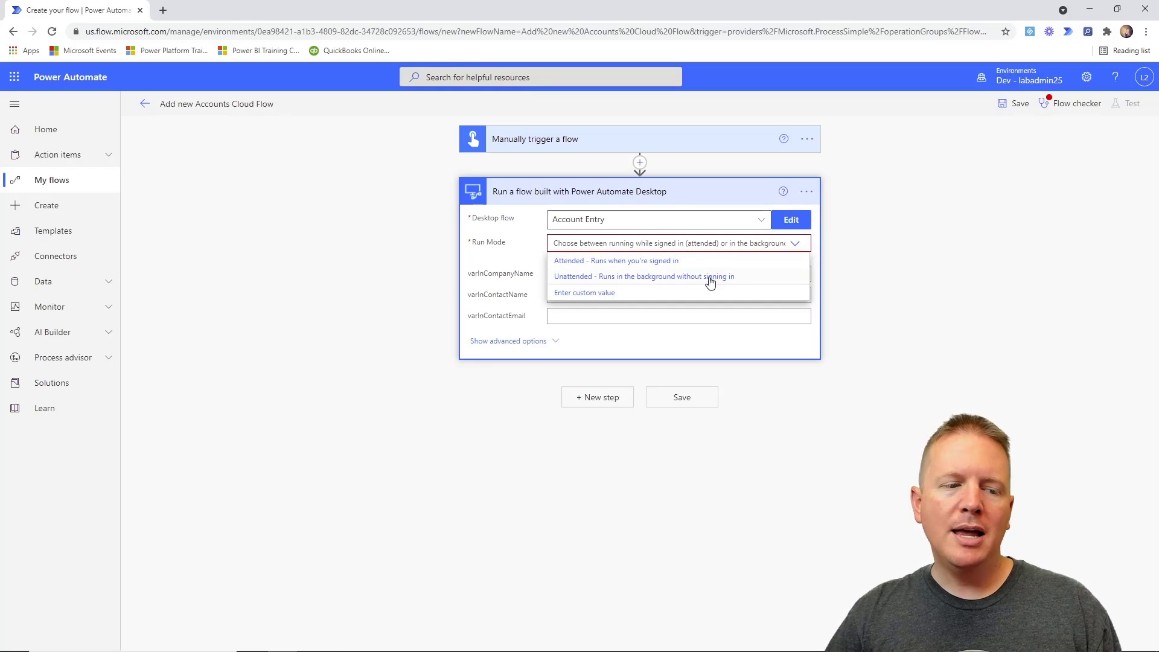
{"action": "mouse_move", "coordinate": [721, 265]}
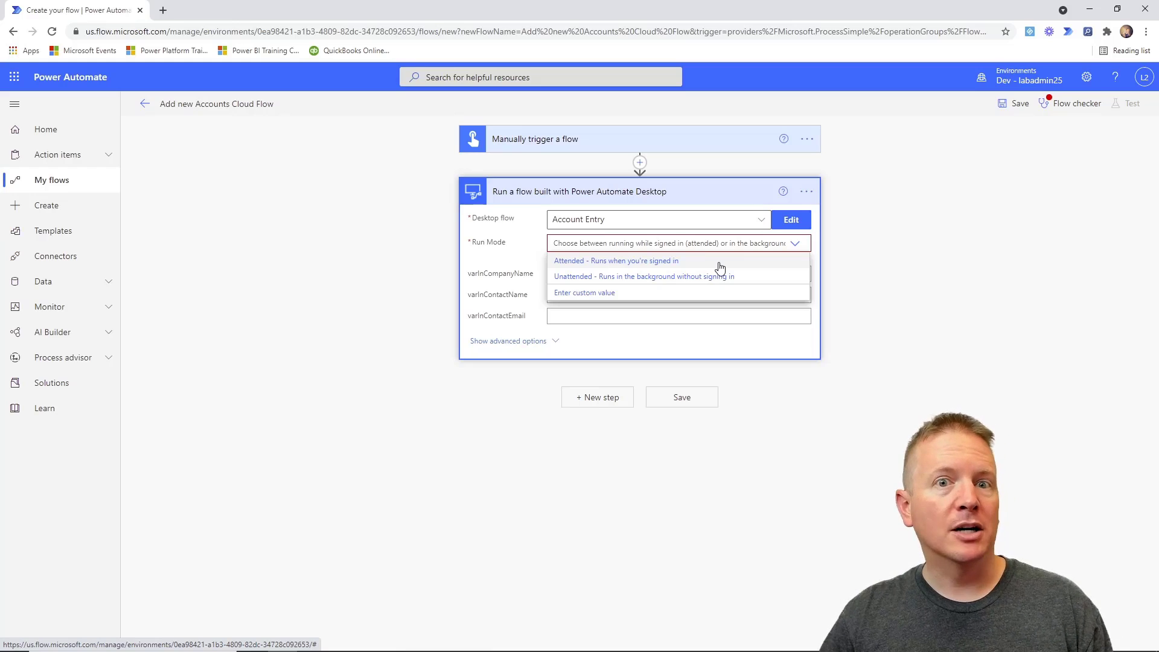
{"action": "mouse_move", "coordinate": [608, 265]}
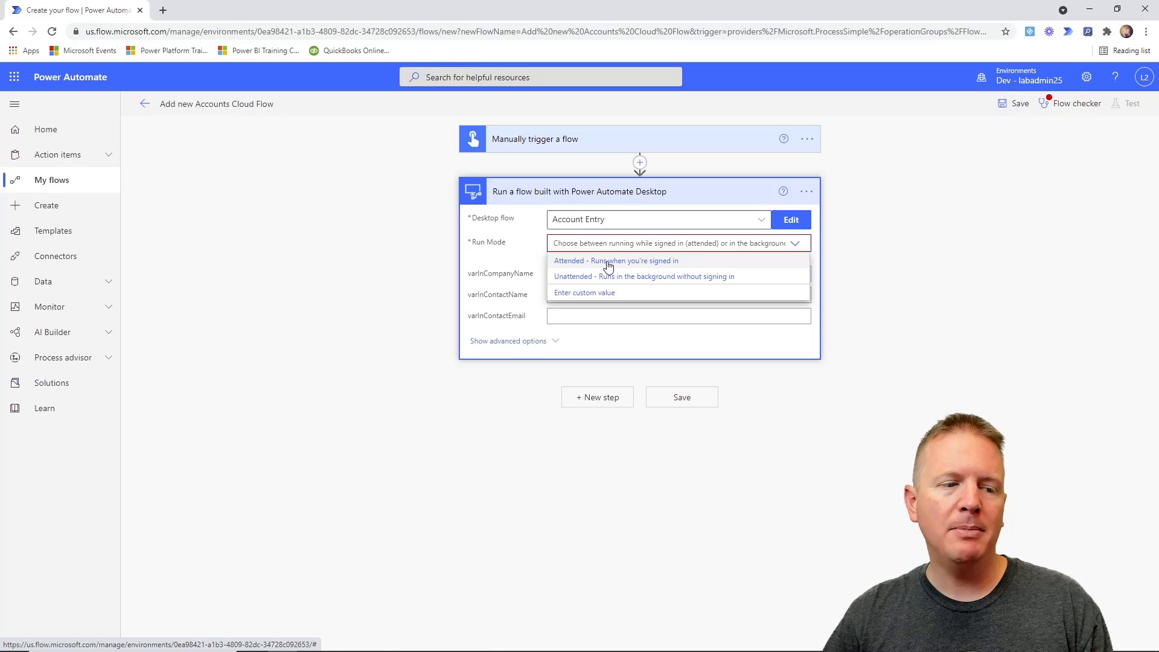
{"action": "left_click", "coordinate": [616, 261]}
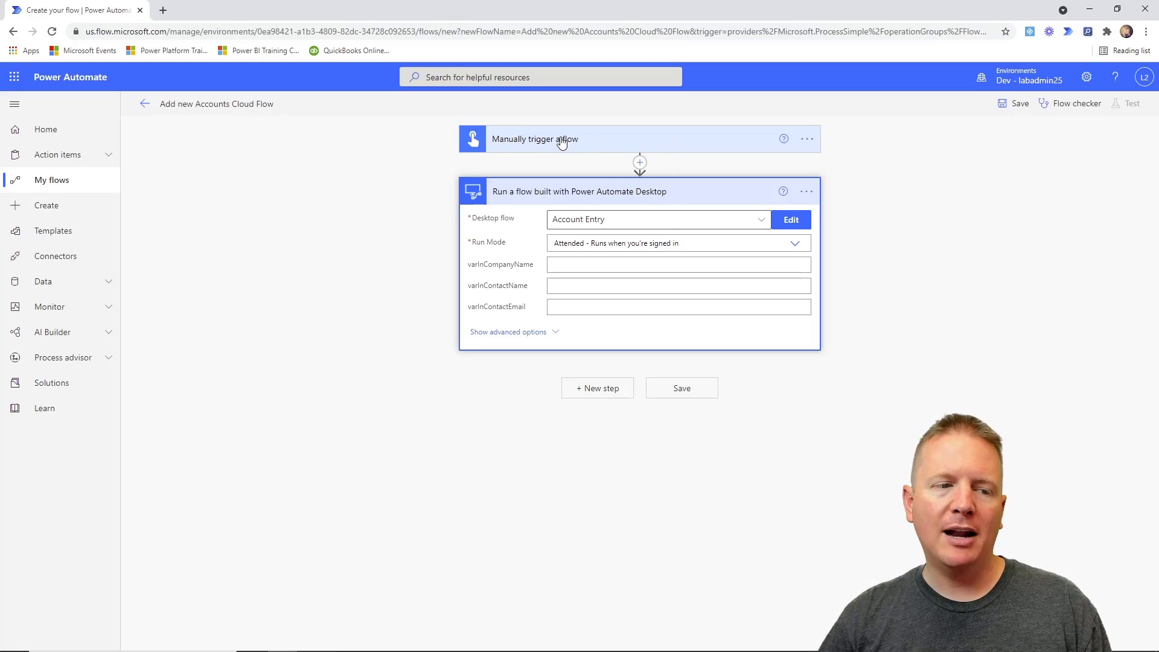
{"action": "mouse_move", "coordinate": [583, 141]}
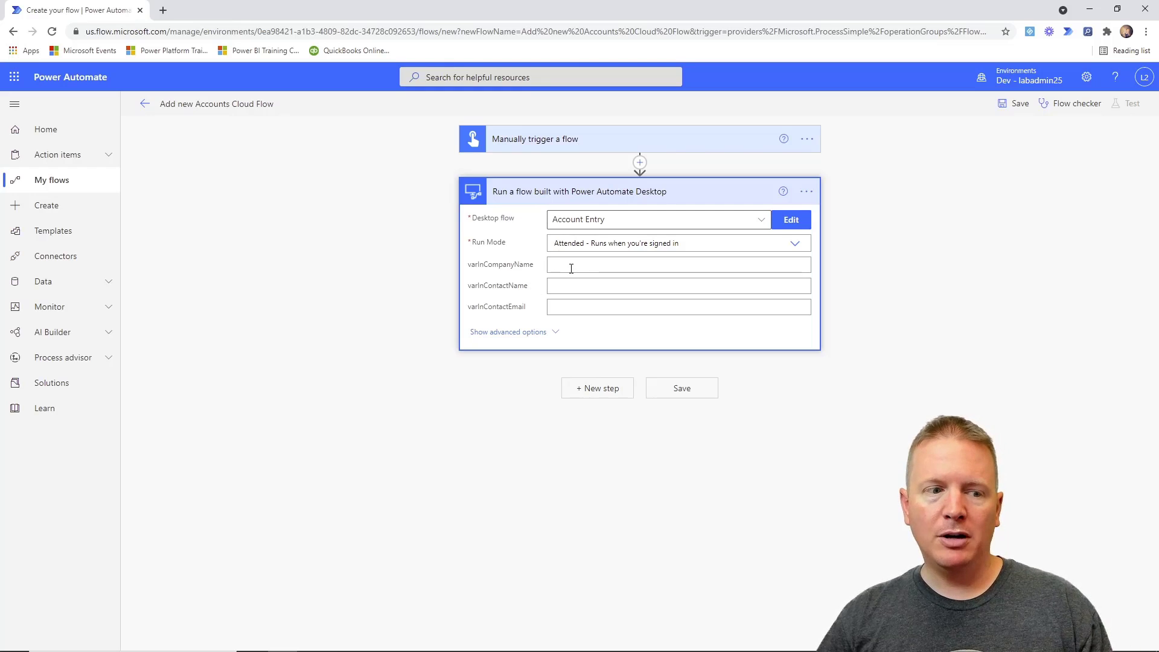
{"action": "left_click", "coordinate": [658, 264]}
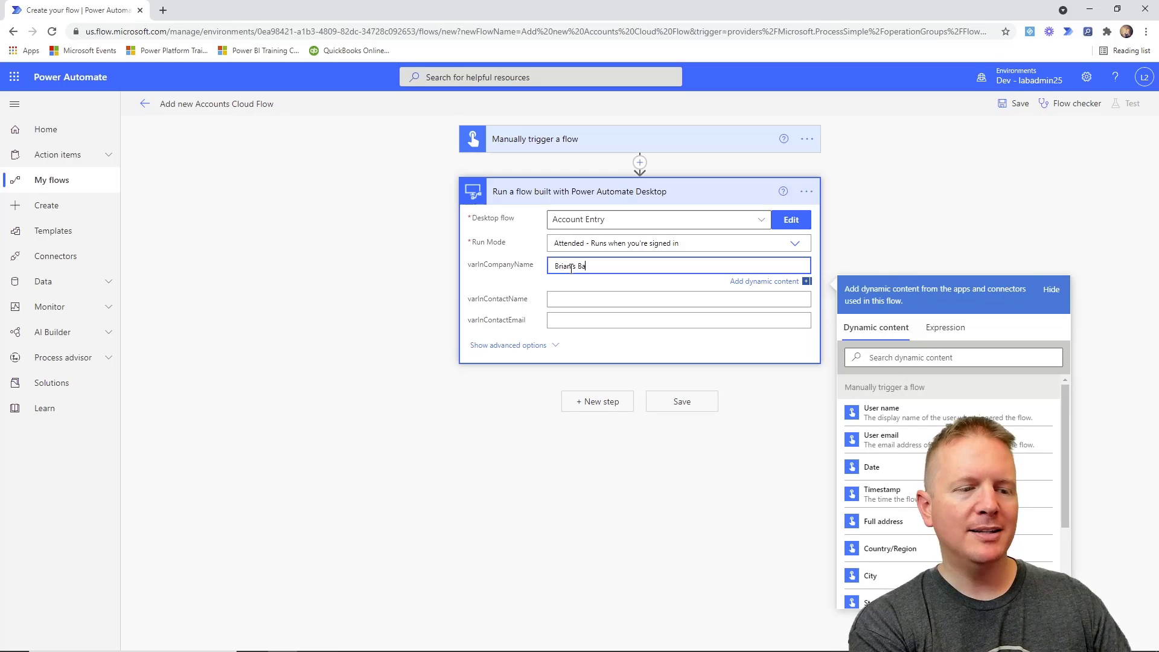
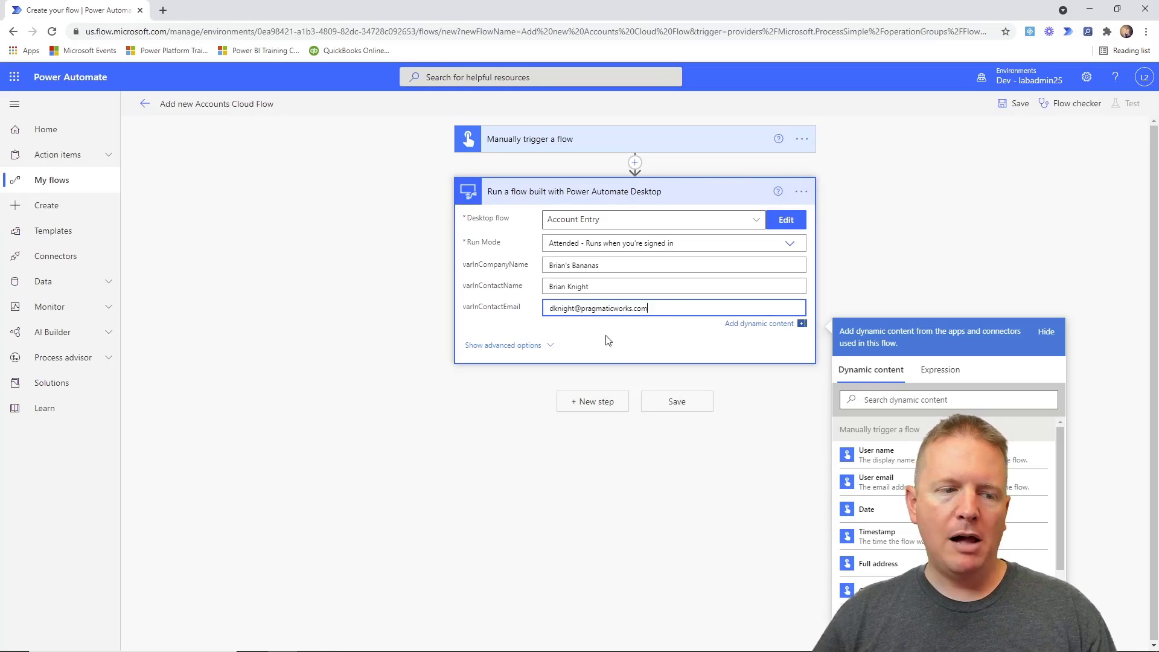
{"action": "mouse_move", "coordinate": [634, 338]}
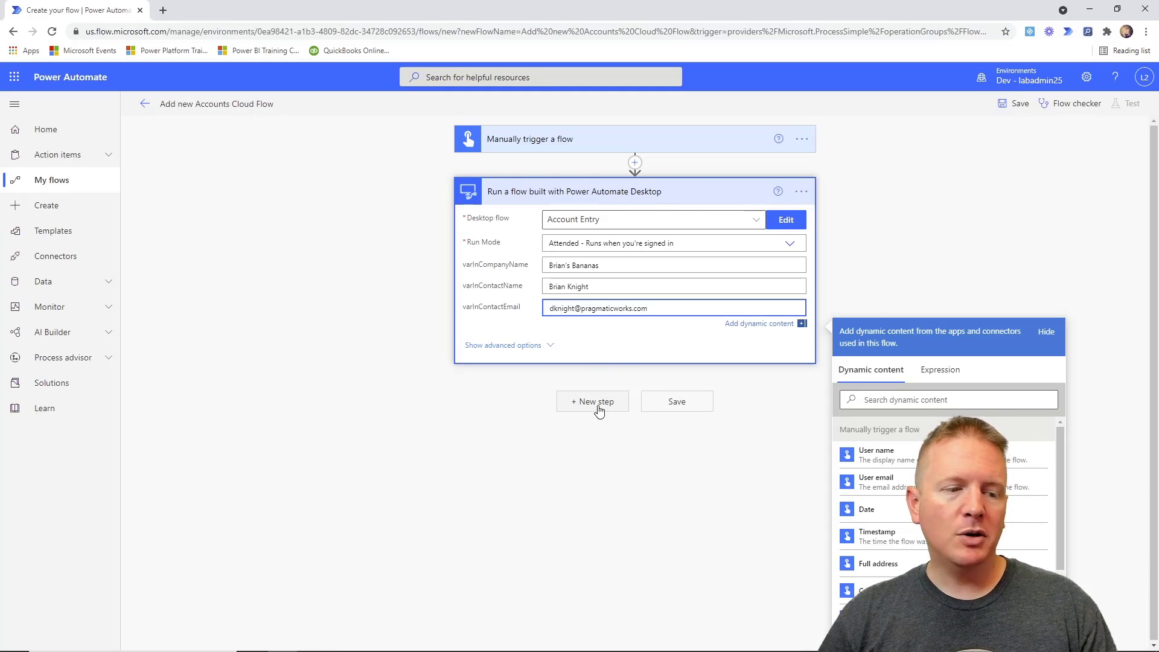
- Add a new step after the desktop action and search actions for 'send'
{"action": "left_click", "coordinate": [592, 401]}
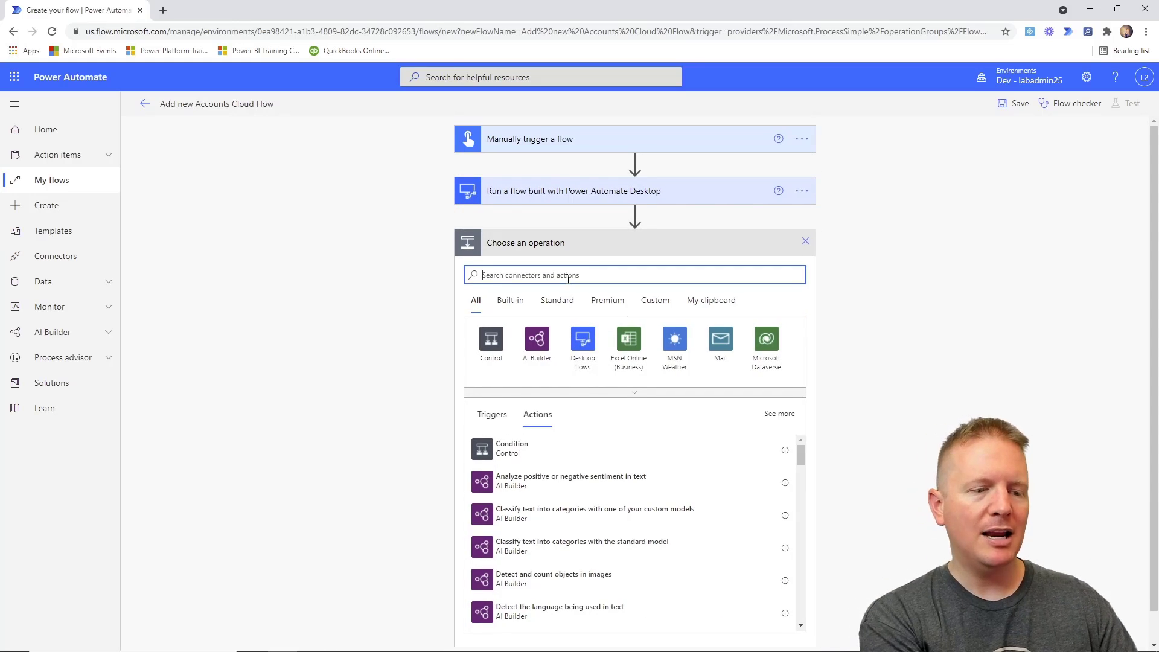
{"action": "type", "text": "send mai"}
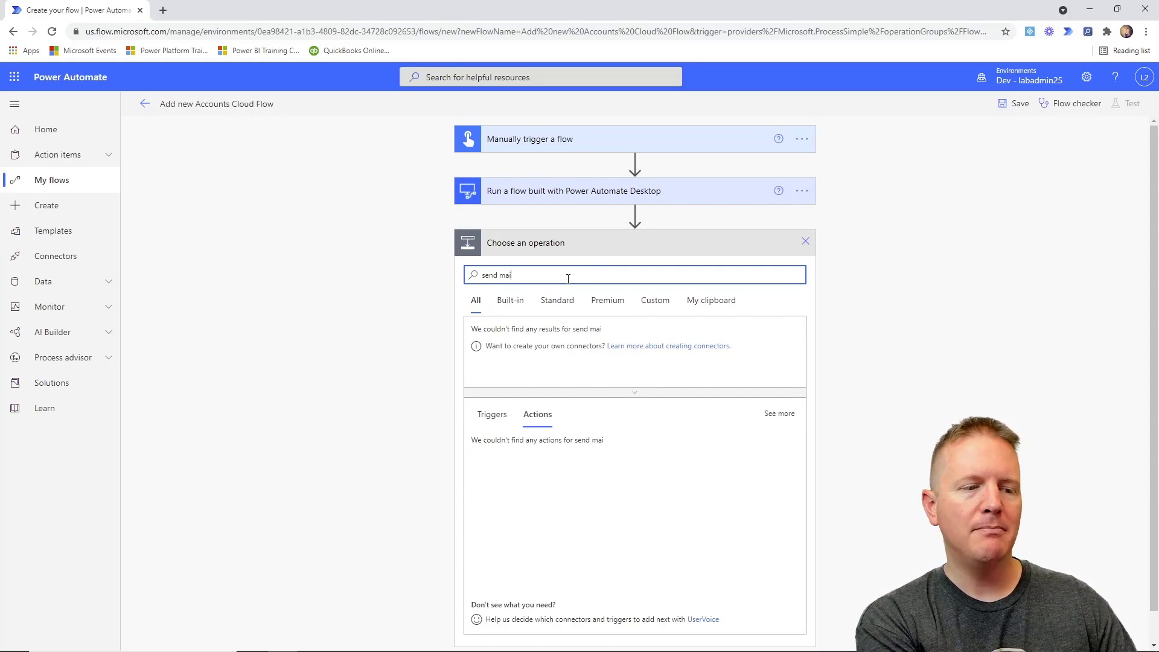
{"action": "key", "text": "Backspace"}
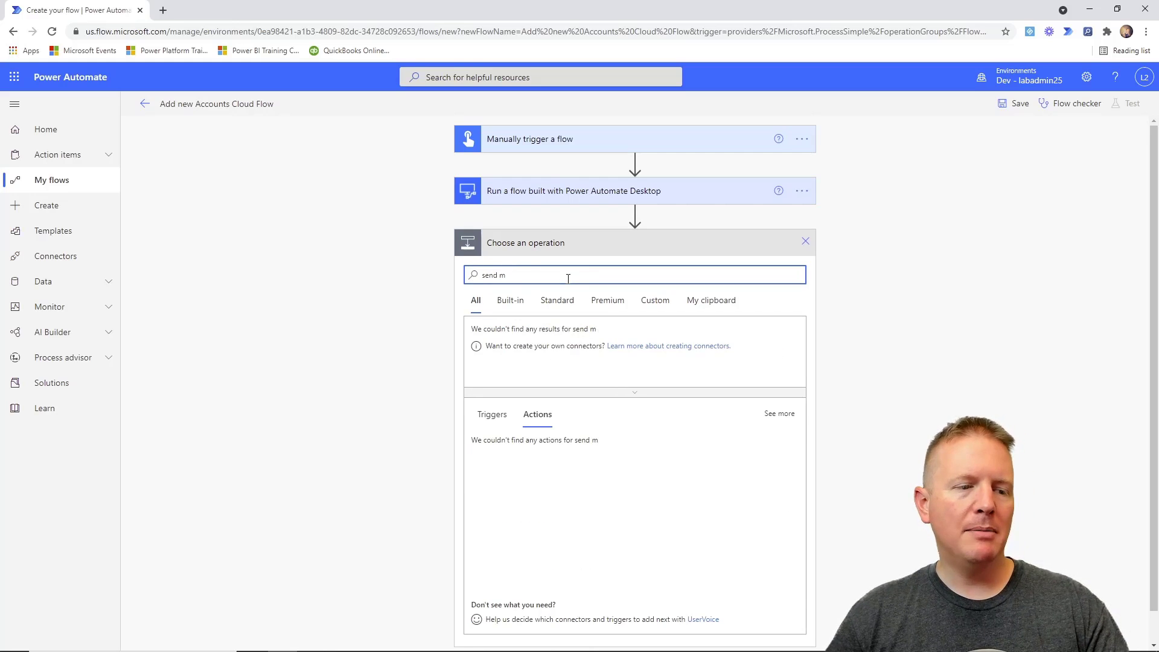
{"action": "key", "text": "Backspace"}
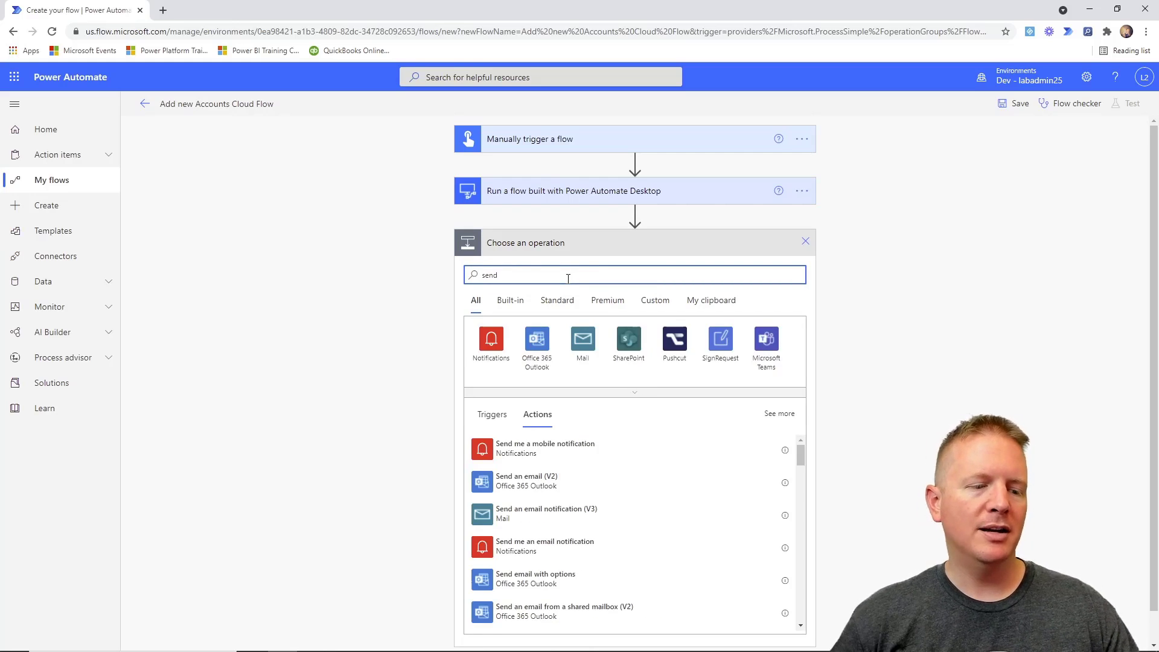
{"action": "mouse_move", "coordinate": [679, 481]}
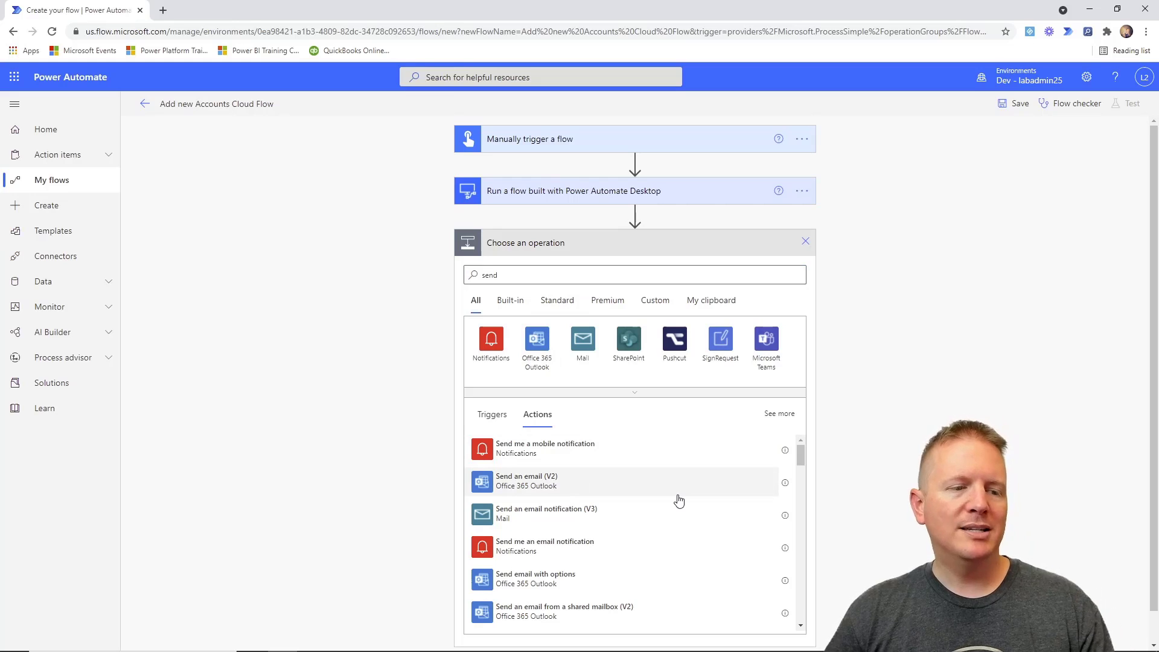
{"action": "mouse_move", "coordinate": [646, 490]}
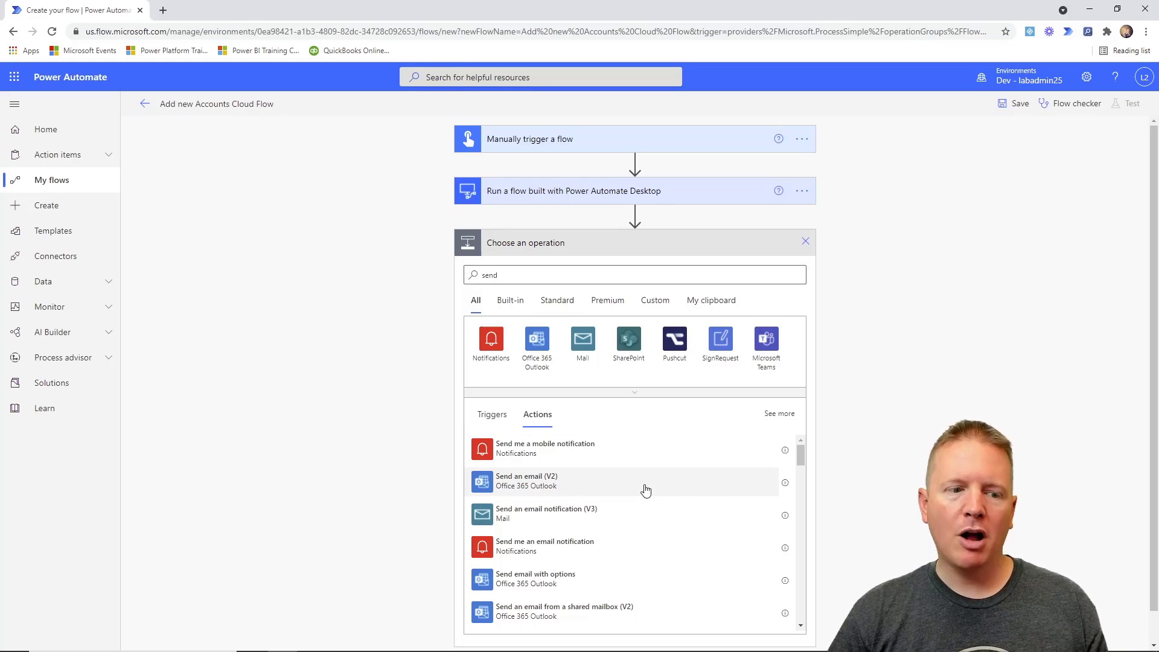
{"action": "mouse_move", "coordinate": [540, 493]}
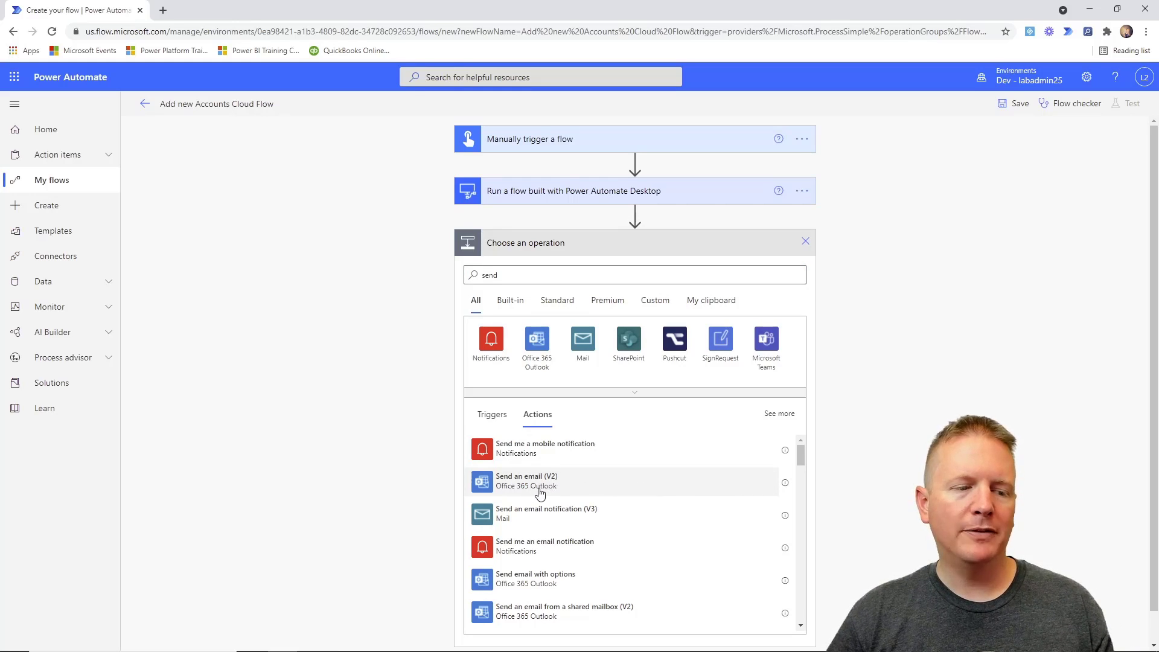
{"action": "mouse_move", "coordinate": [881, 463]}
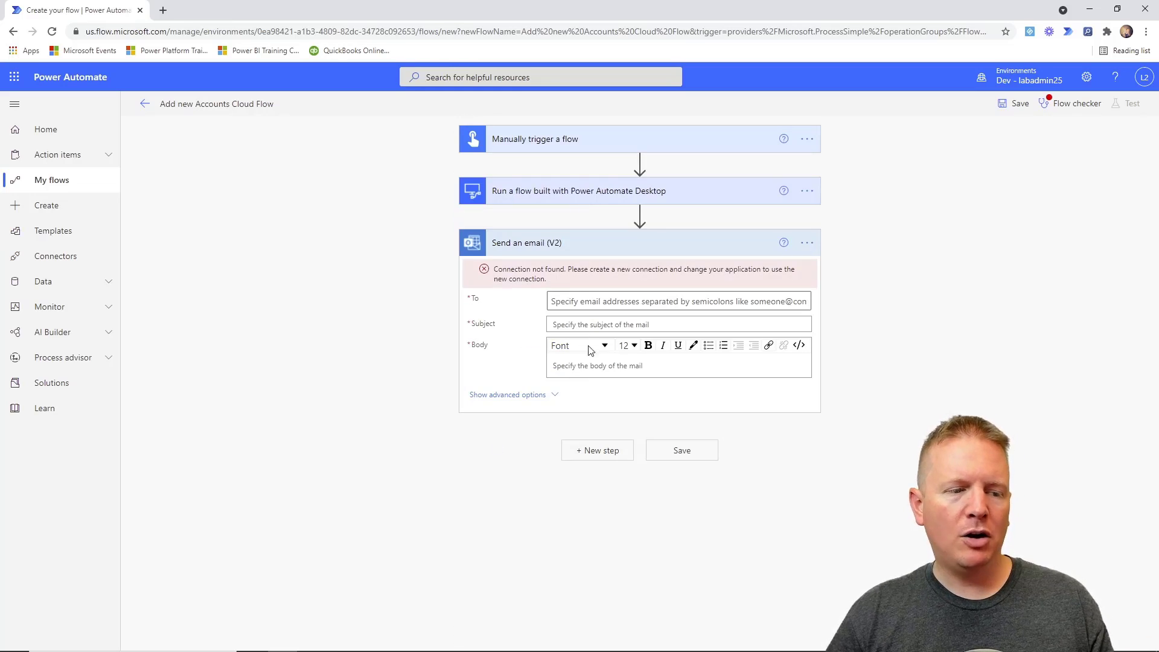
- Clear the Send an email (V2) 'Connection not found' warning, leaving To, Subject and Body empty
{"action": "left_click", "coordinate": [665, 365]}
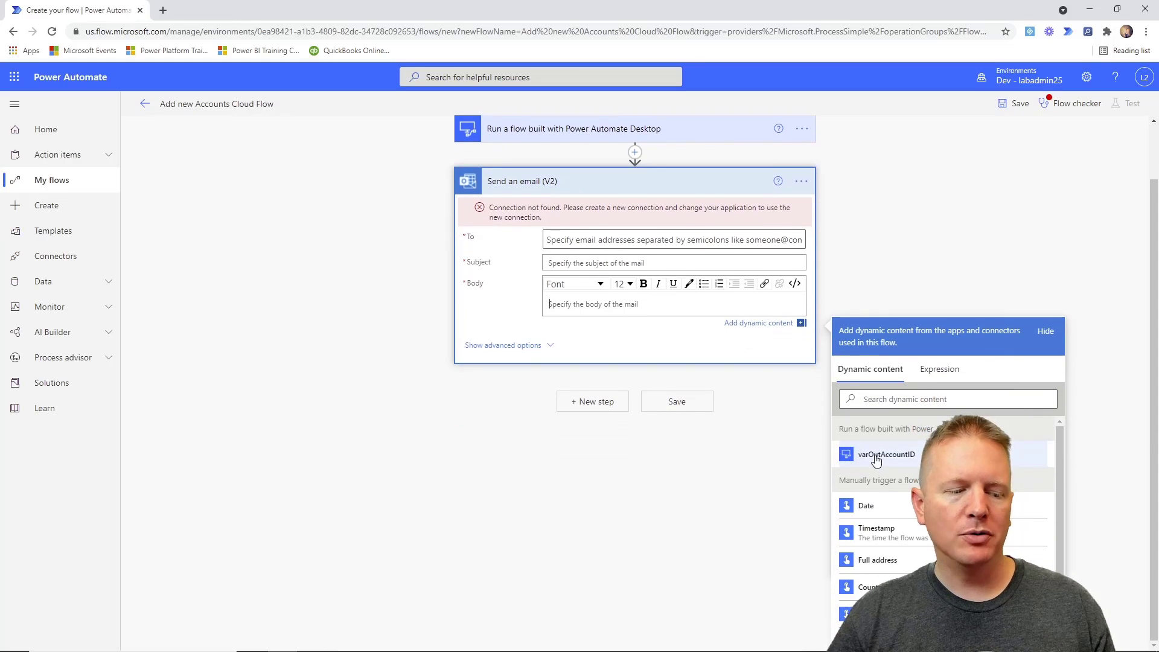
{"action": "mouse_move", "coordinate": [906, 472]}
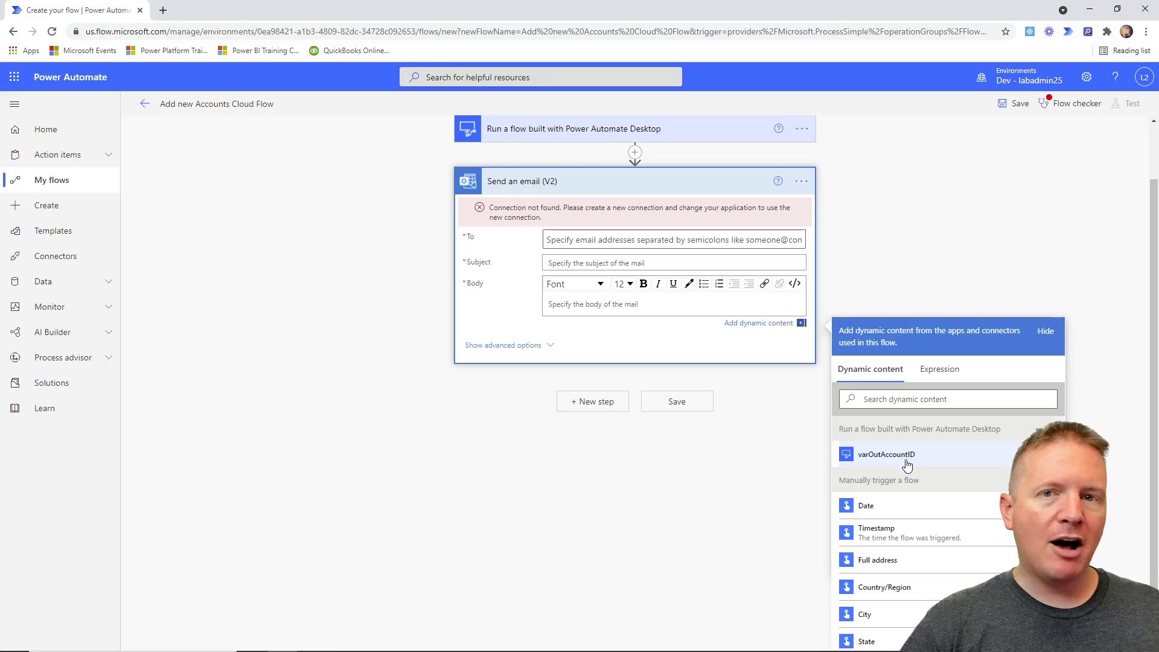
{"action": "mouse_move", "coordinate": [941, 465]}
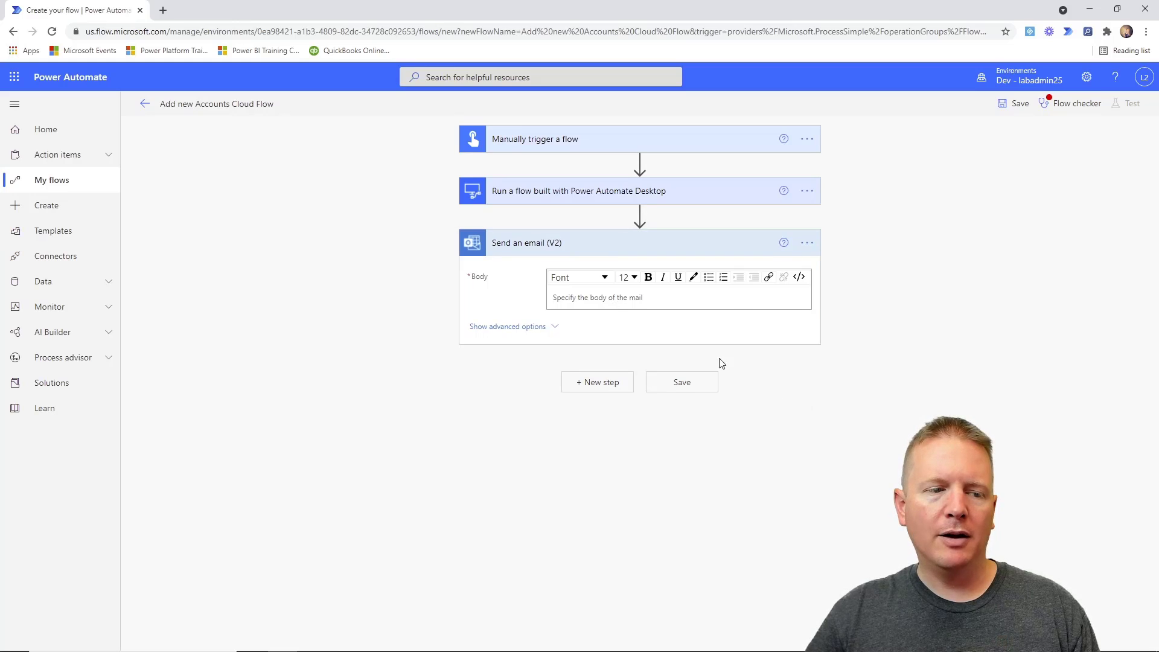
- Insert varOutAccountID into the email Body, then expand the desktop flow step to review inputs
{"action": "left_click", "coordinate": [628, 297]}
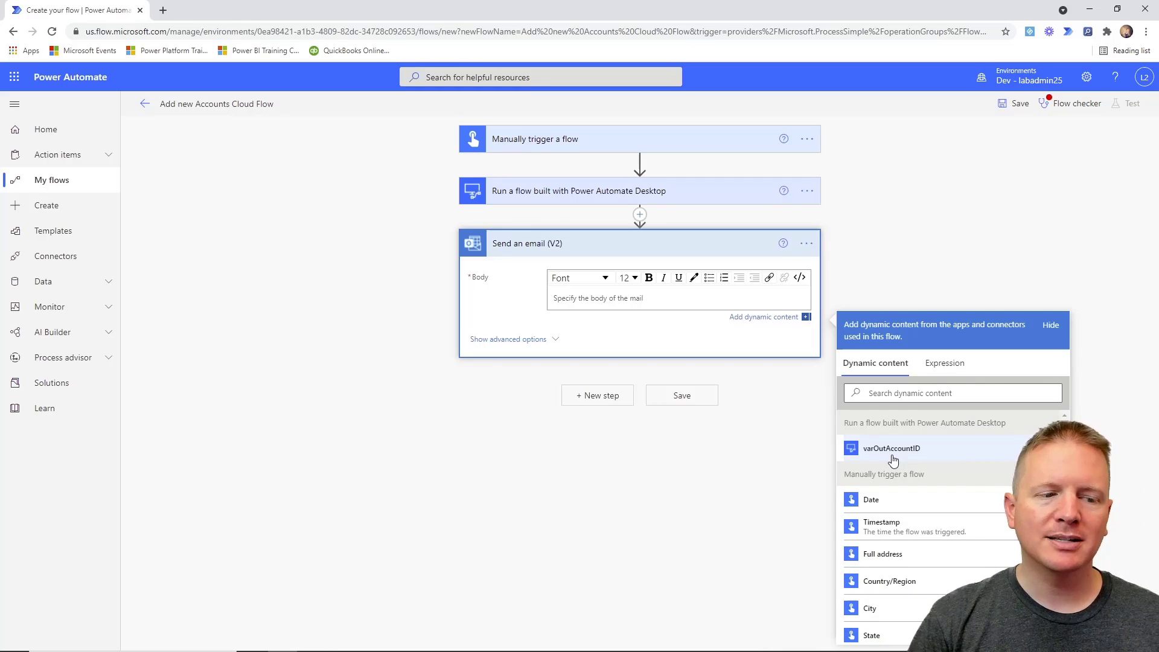
{"action": "left_click", "coordinate": [891, 448]}
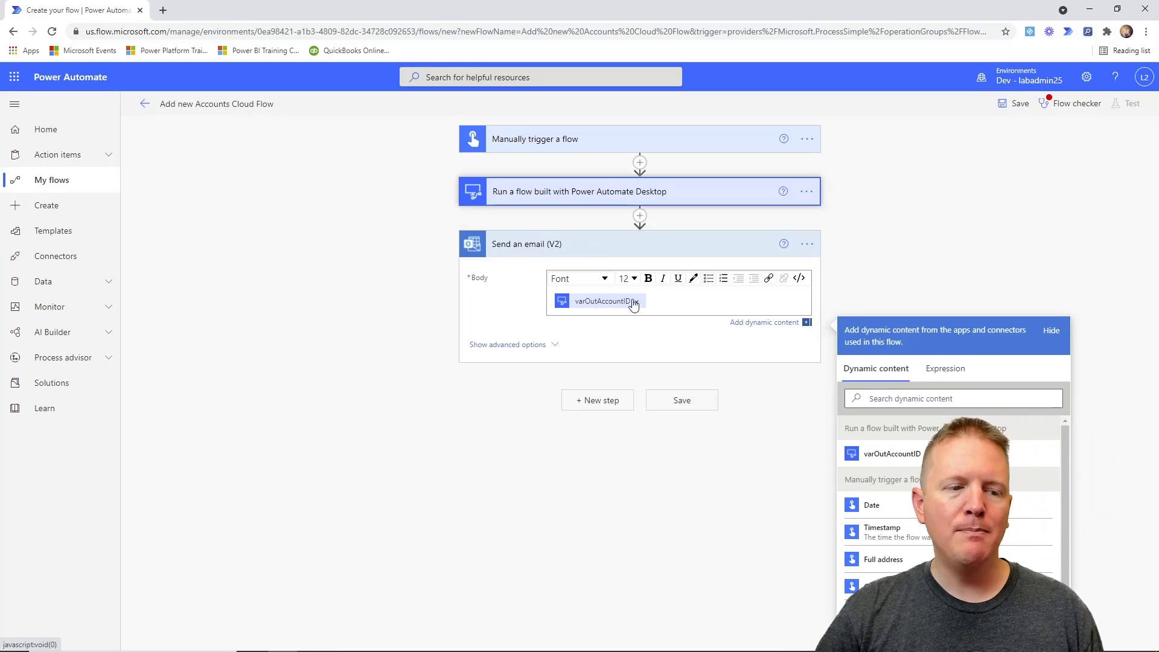
{"action": "left_click", "coordinate": [579, 191]}
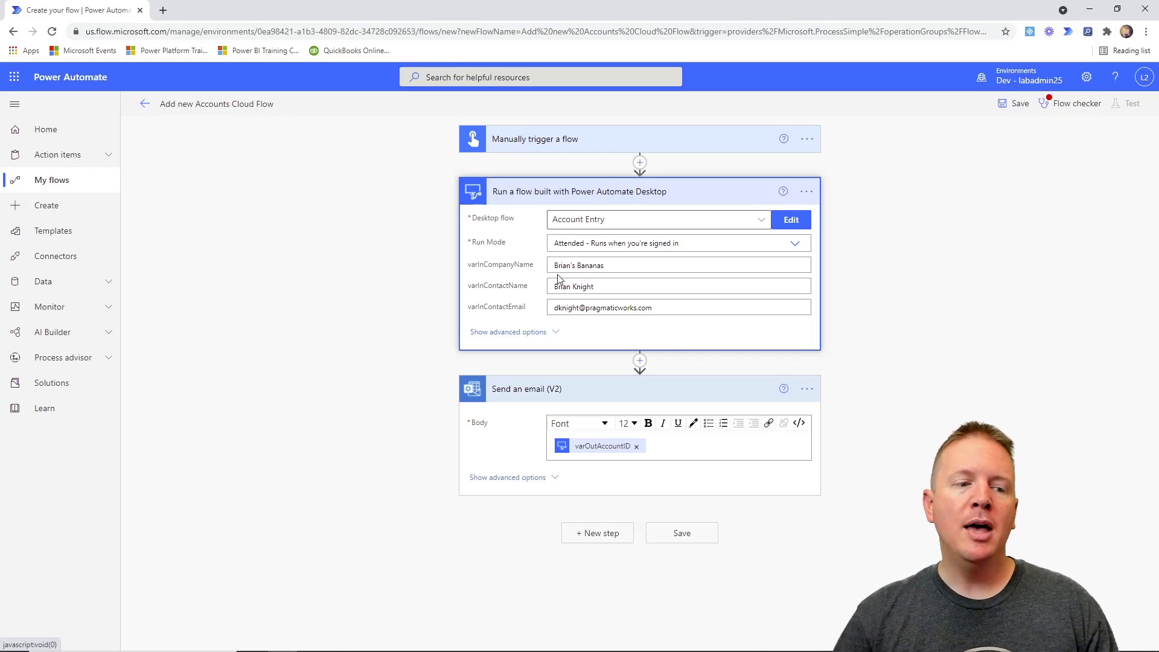
{"action": "mouse_move", "coordinate": [592, 203]}
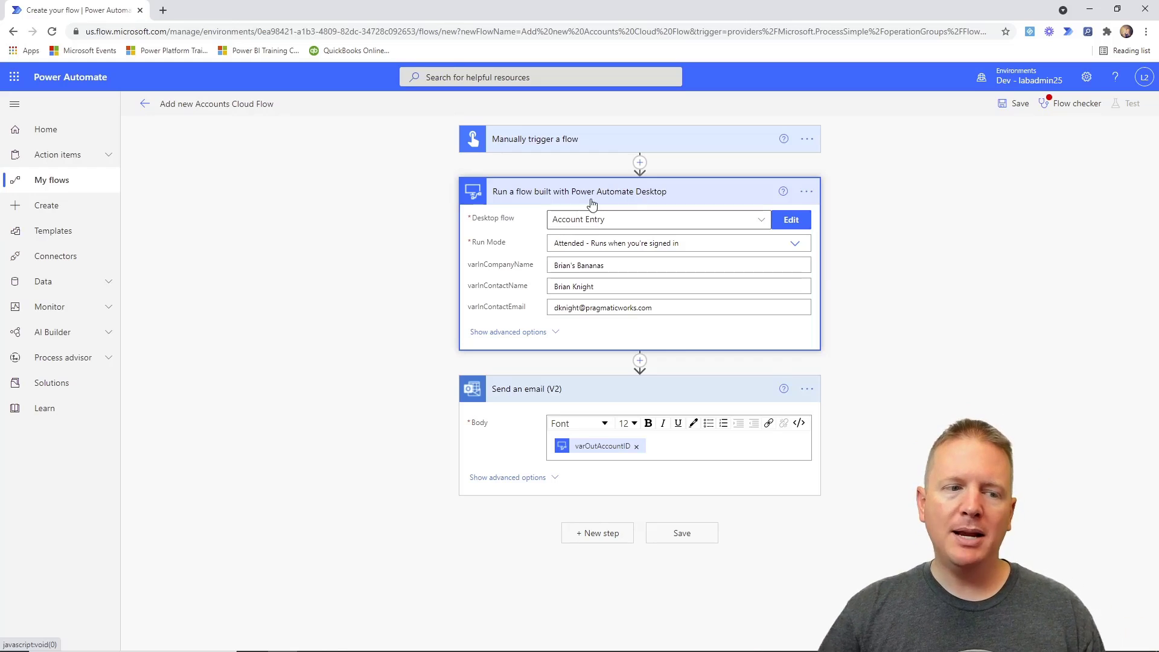
{"action": "mouse_move", "coordinate": [599, 204]}
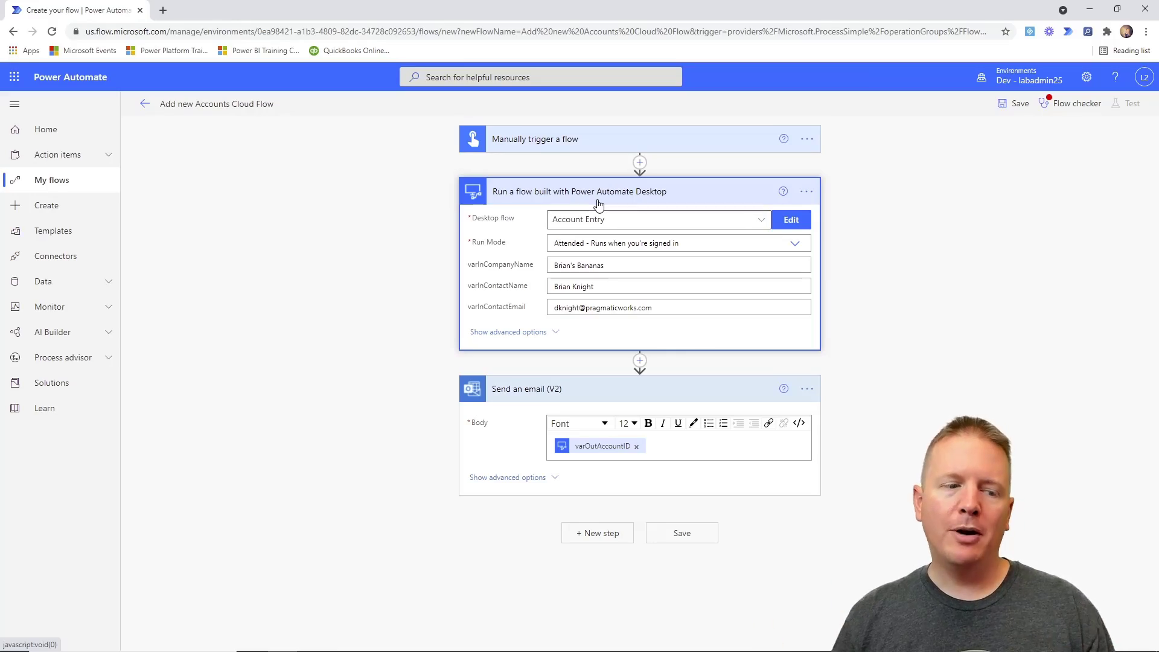